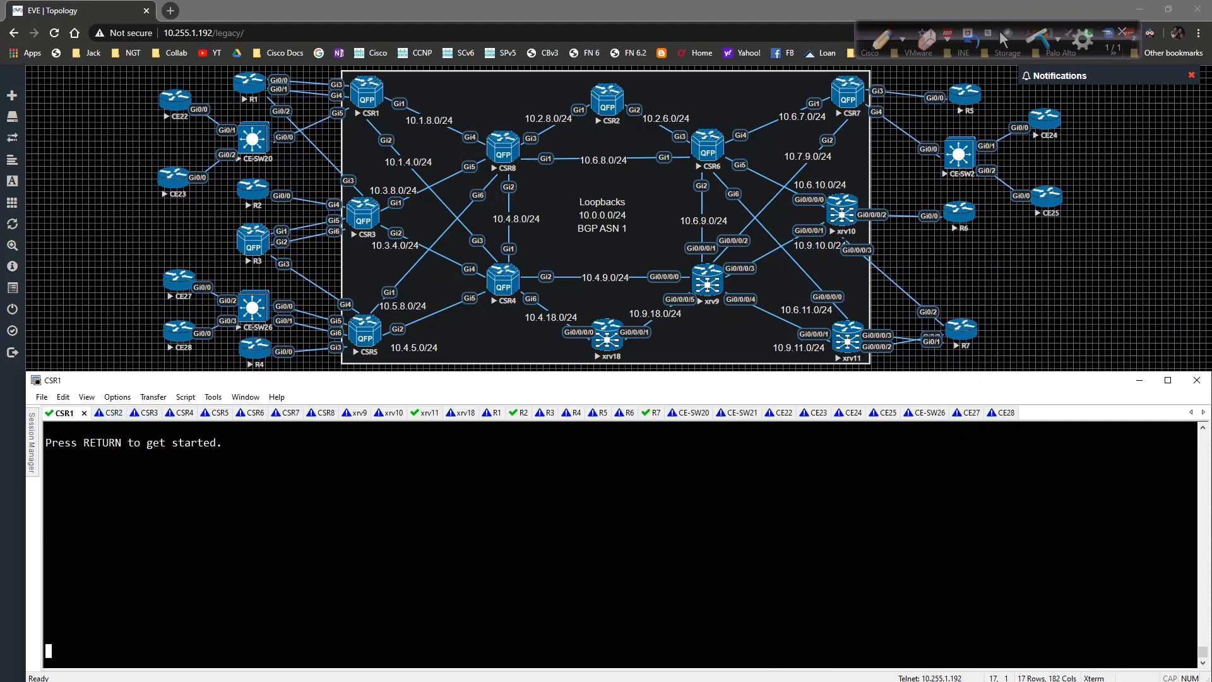
On CSR1, review the l2vpn config and enter BGP autodiscovery signaling for VFI BGP_AD_BGP_SIGNAL.
type("sh run | se")
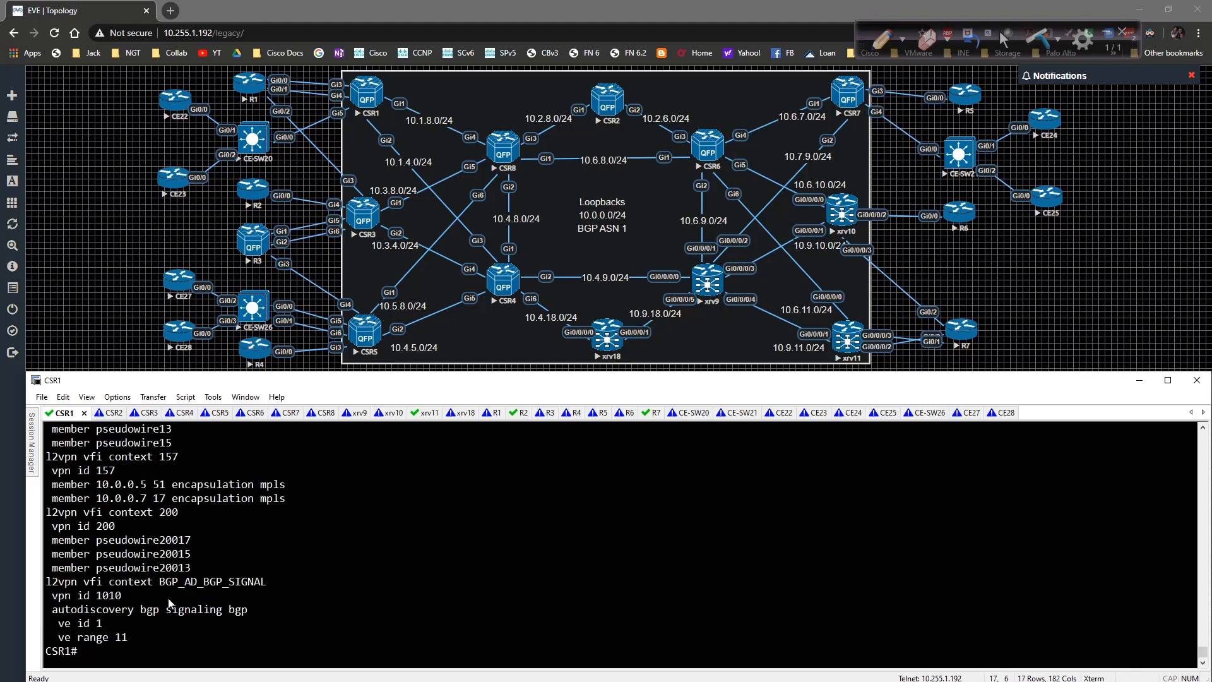
mouse_move(173, 610)
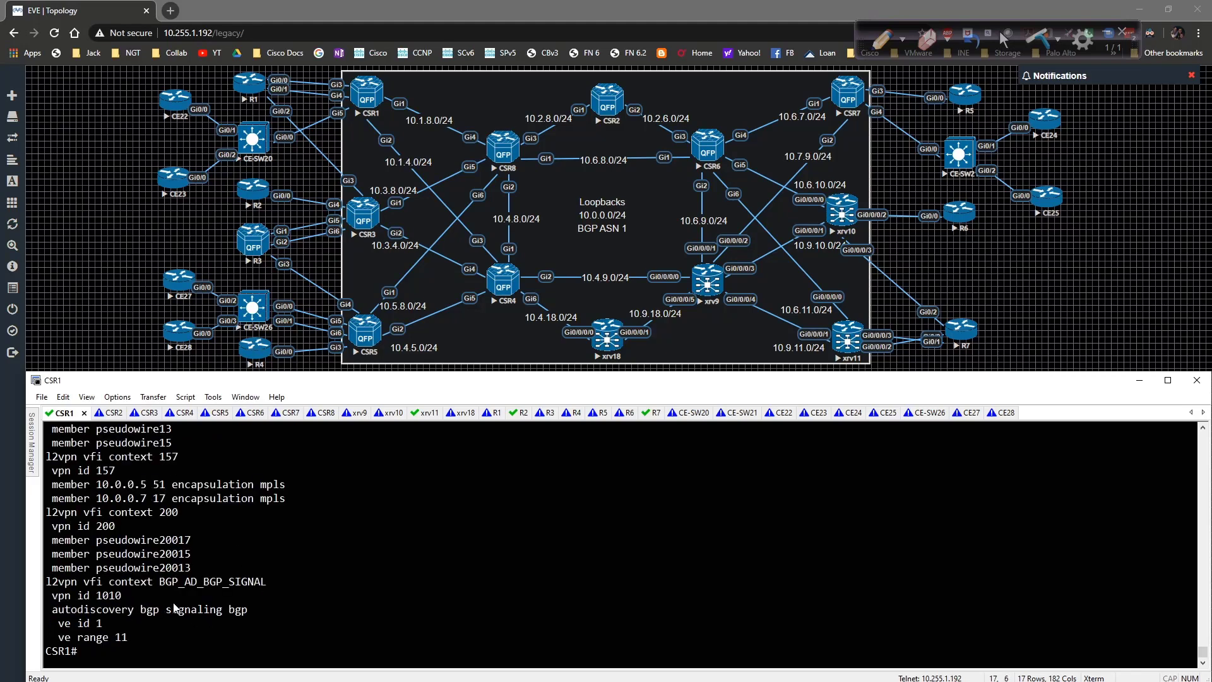
type("conf t")
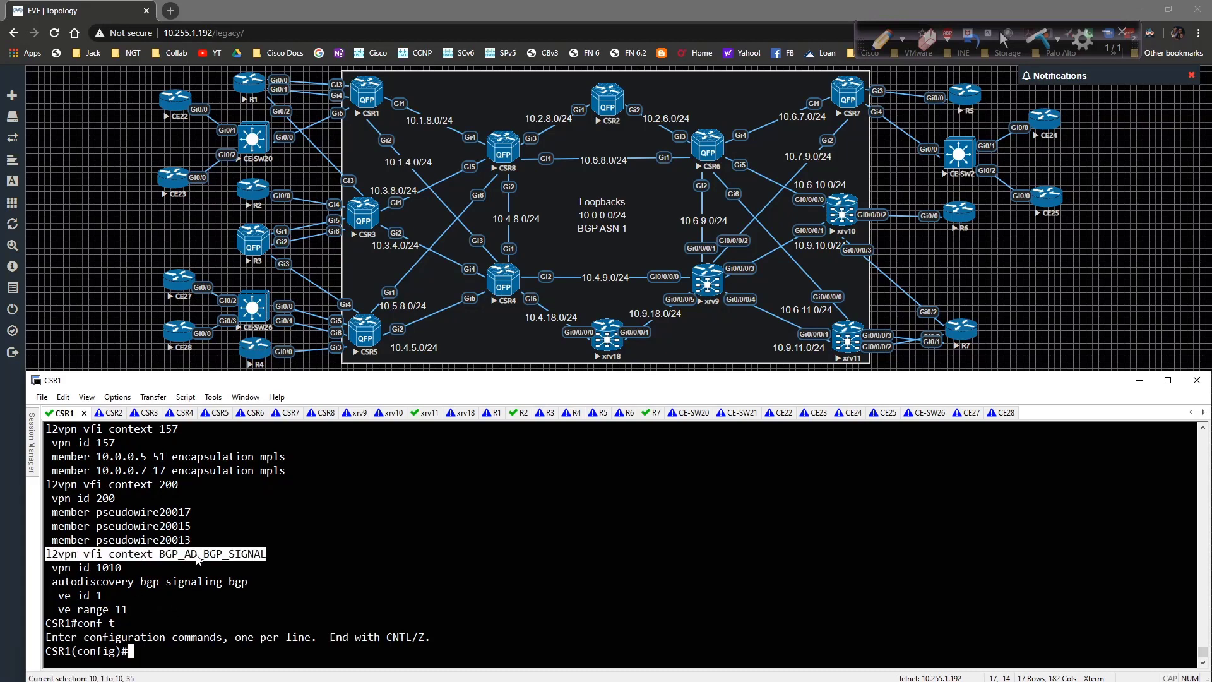
type("?")
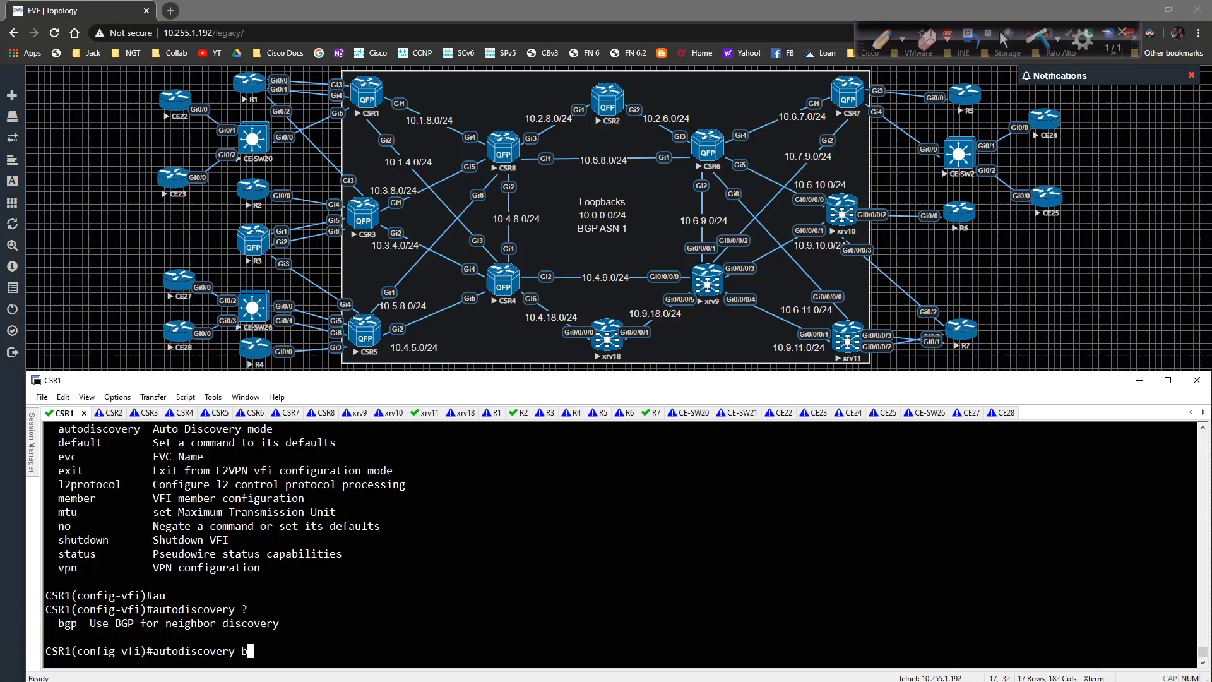
type("gp signaling b")
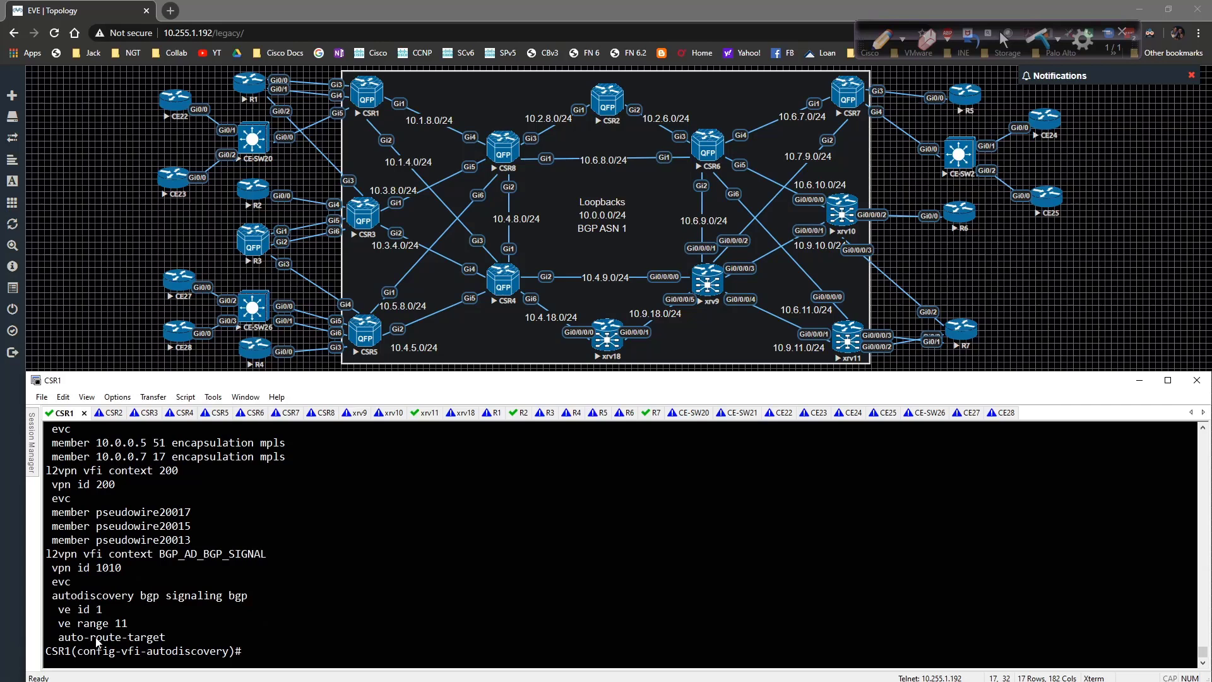
Set CSR1's VFI export route-target 1:1; import 1:3 is rejected as already used.
type("no auto-")
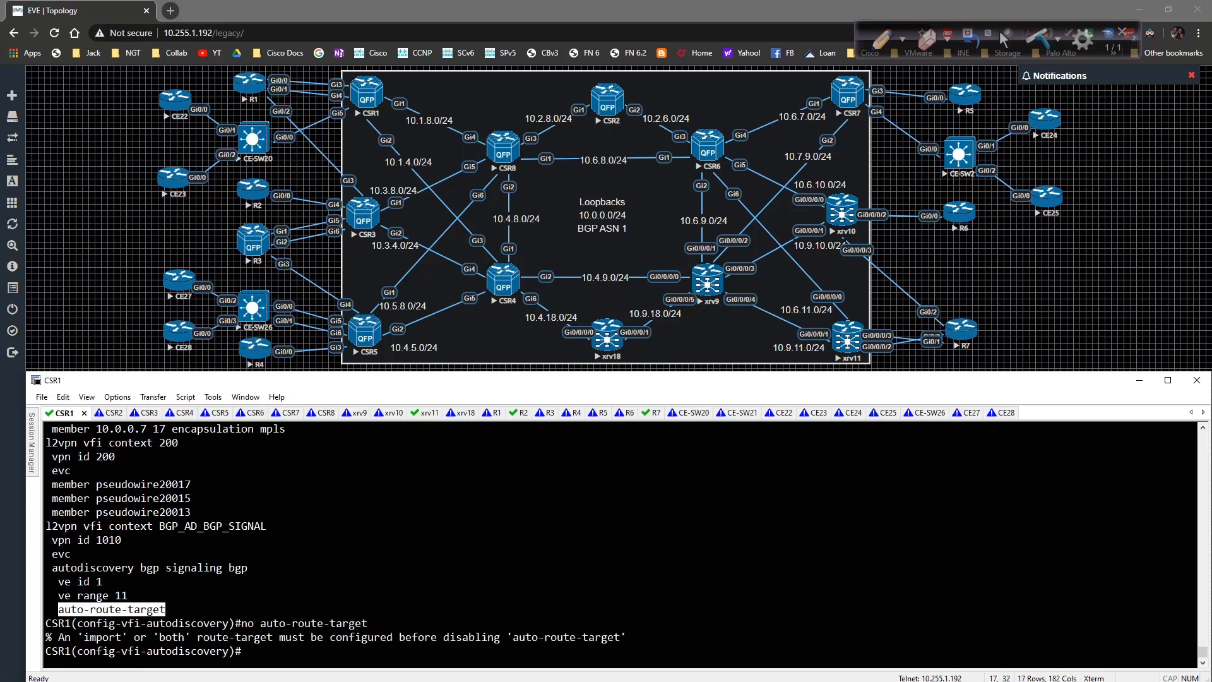
type("route-target export")
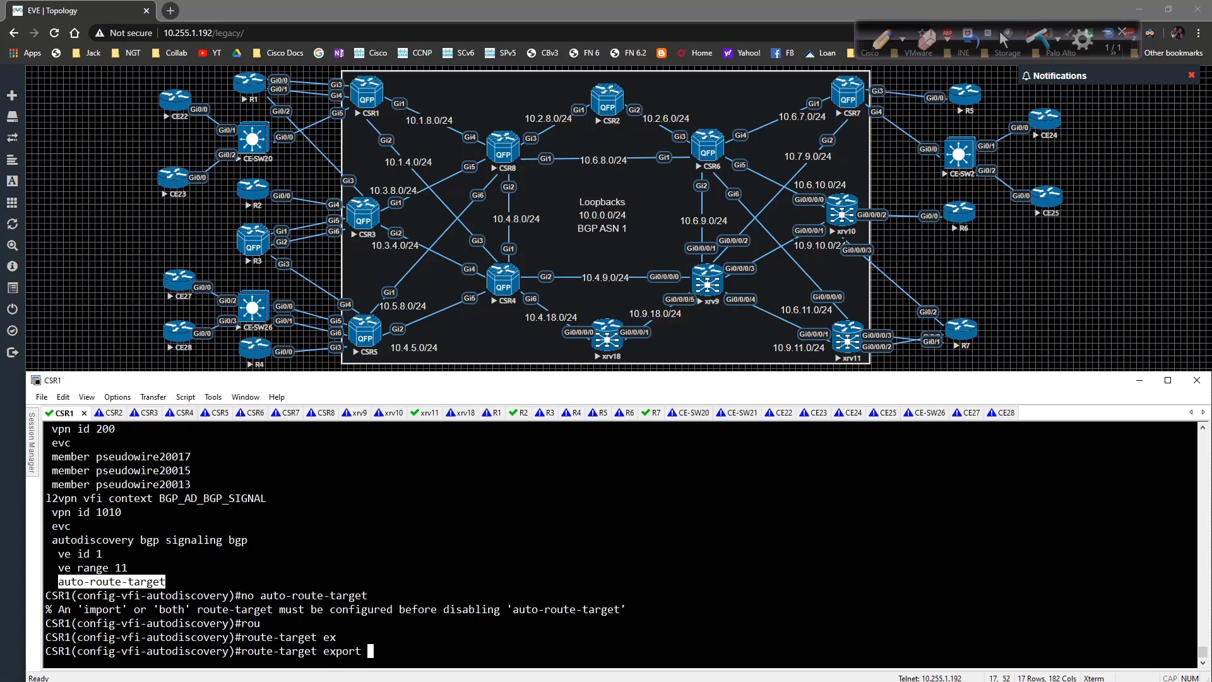
type("1:")
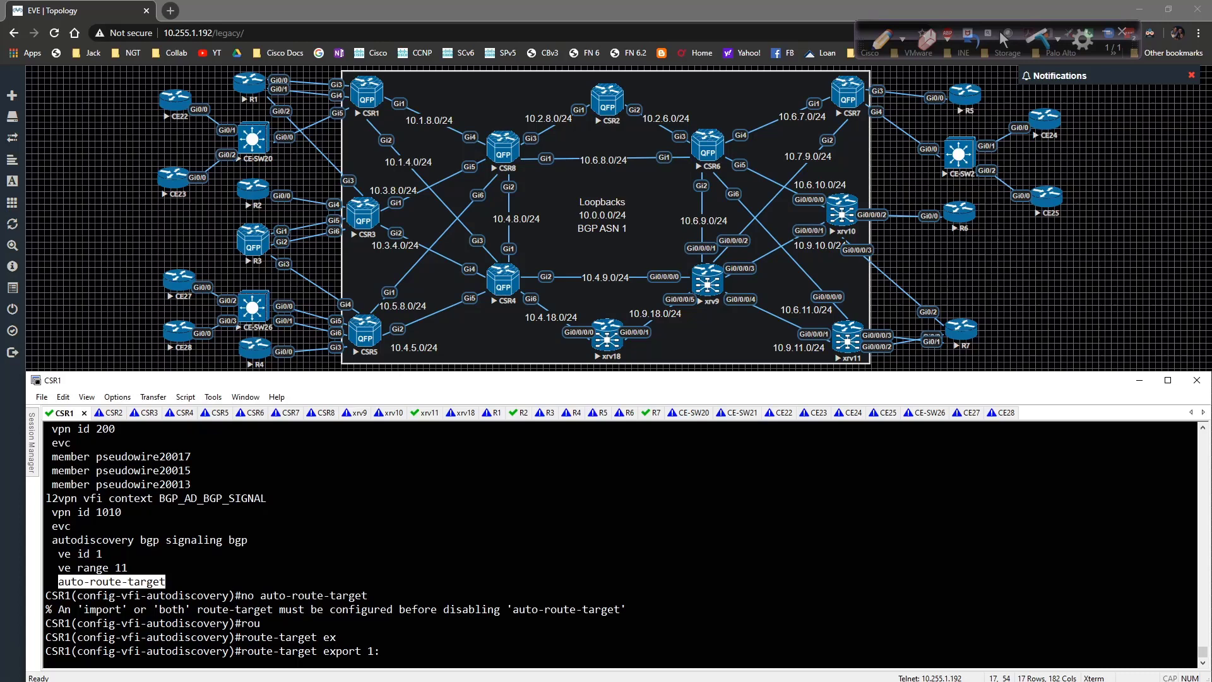
type("1")
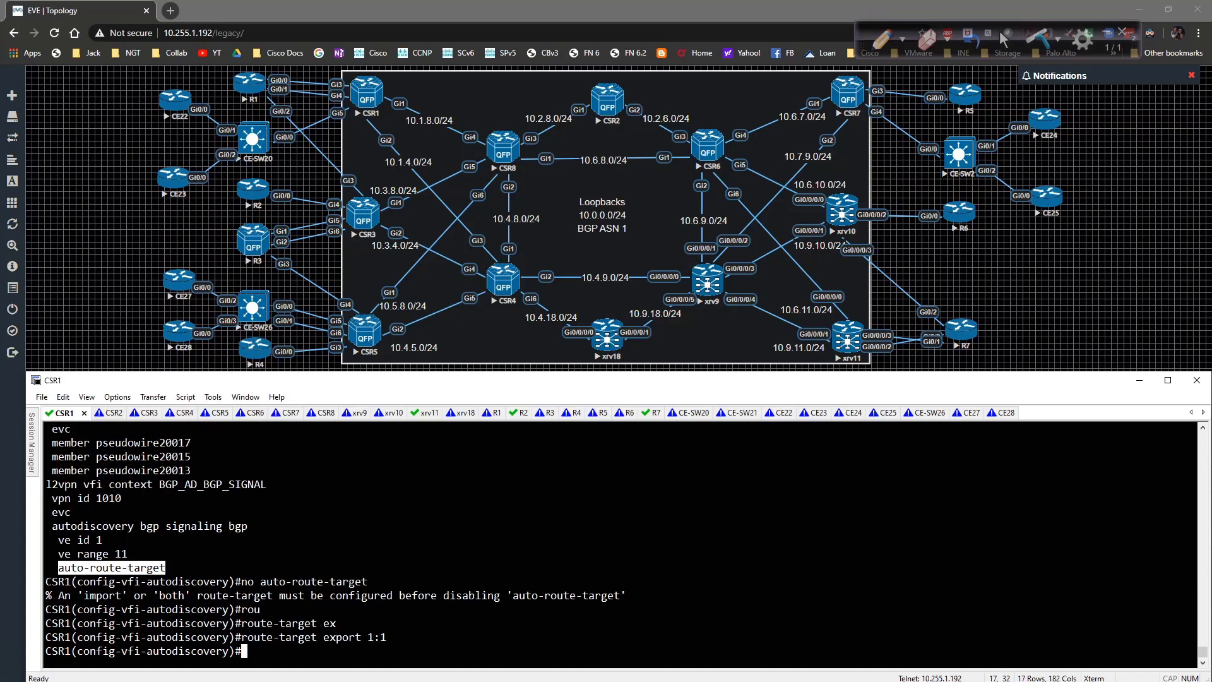
type("route-target export 1:1")
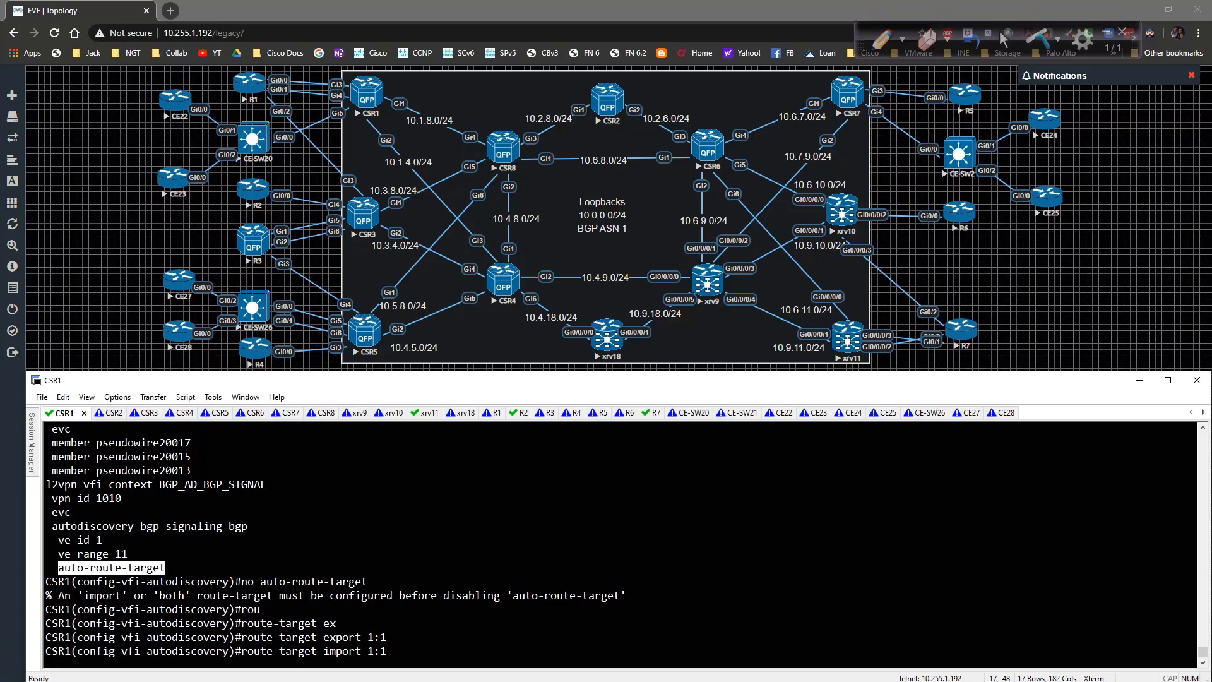
type("route-target import 1:3")
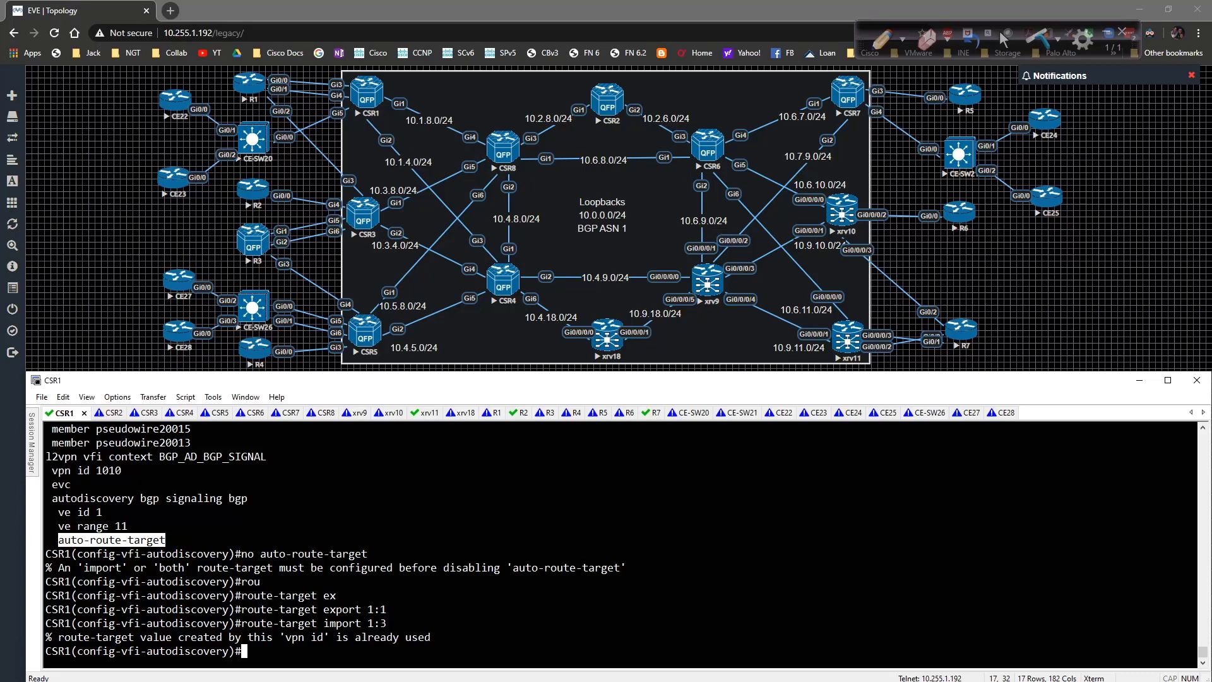
Set CSR1's VFI to export route-target 1:10 and import 1:30, 1:50 and 1:70.
type("route-target export 1:1")
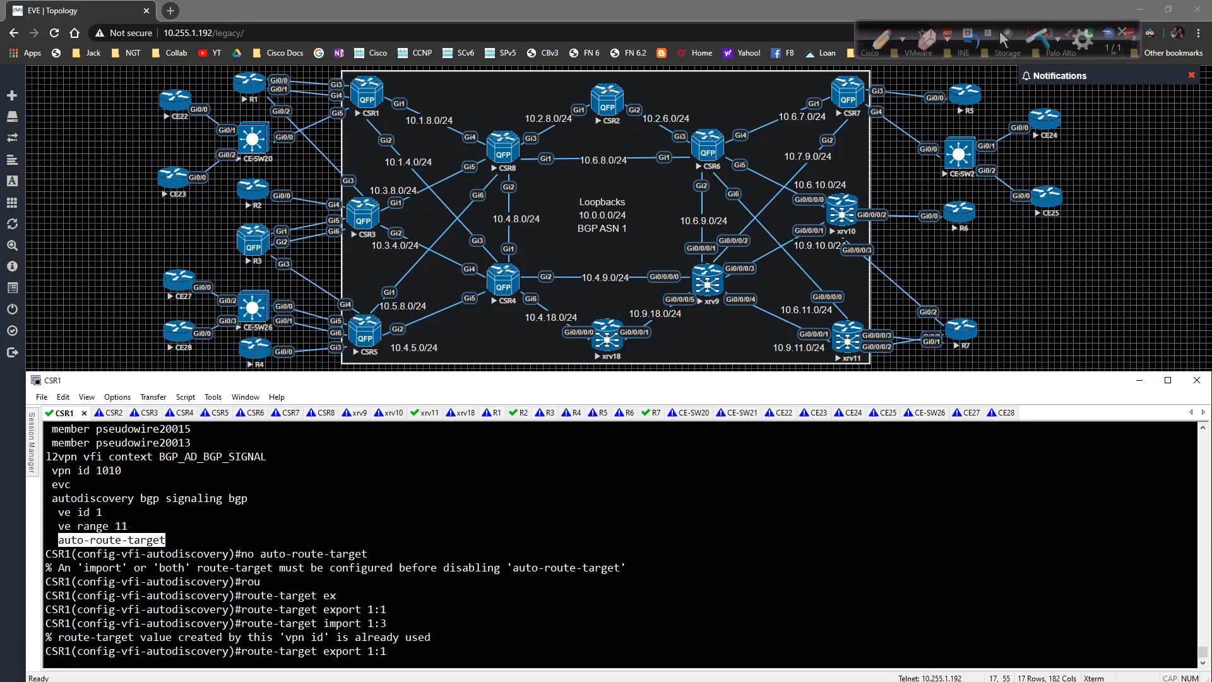
type("route-target export 1:")
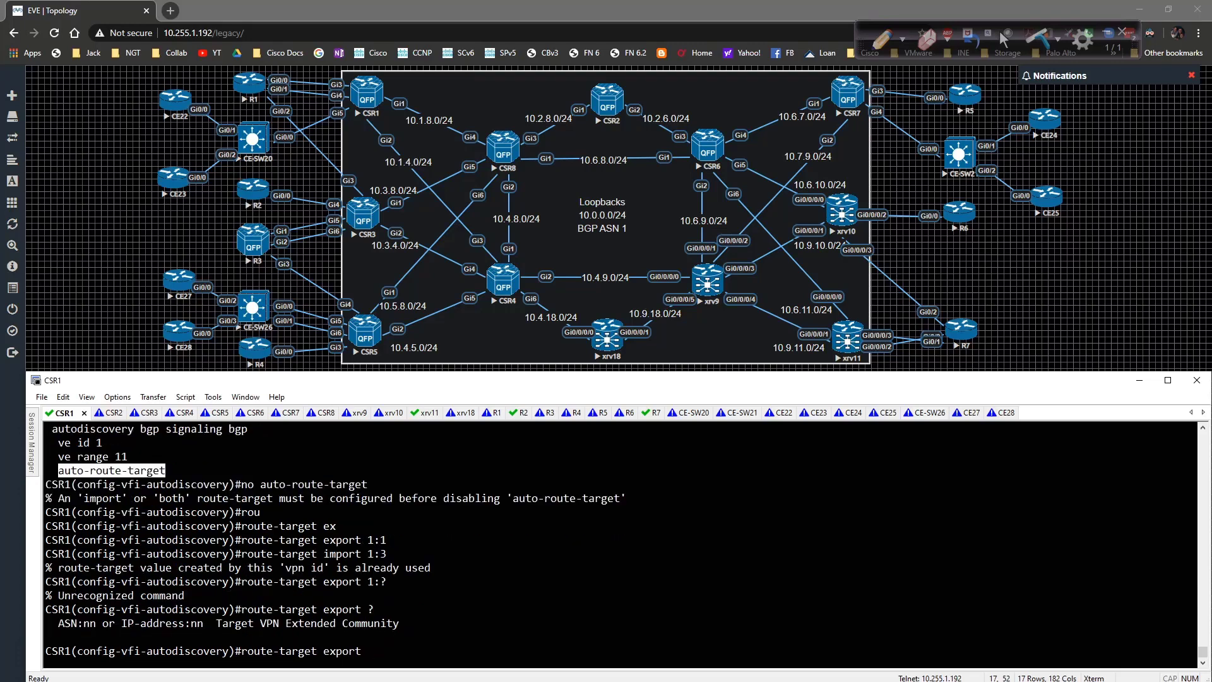
type("route-target export 1:")
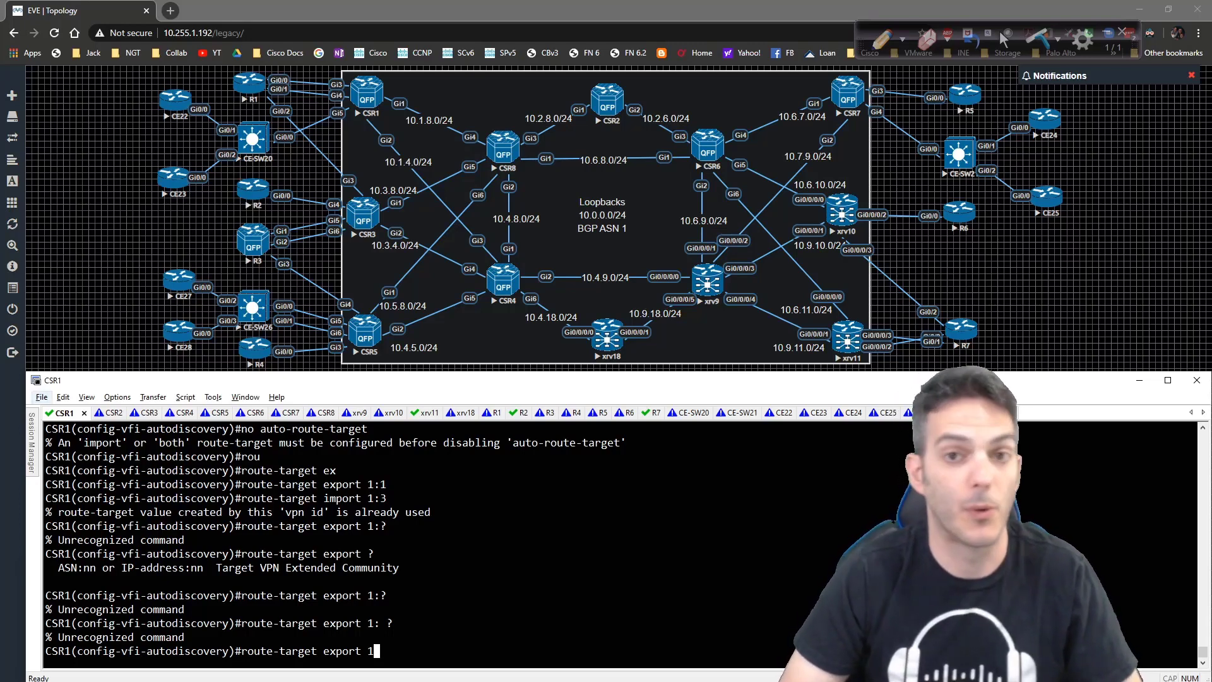
type(":")
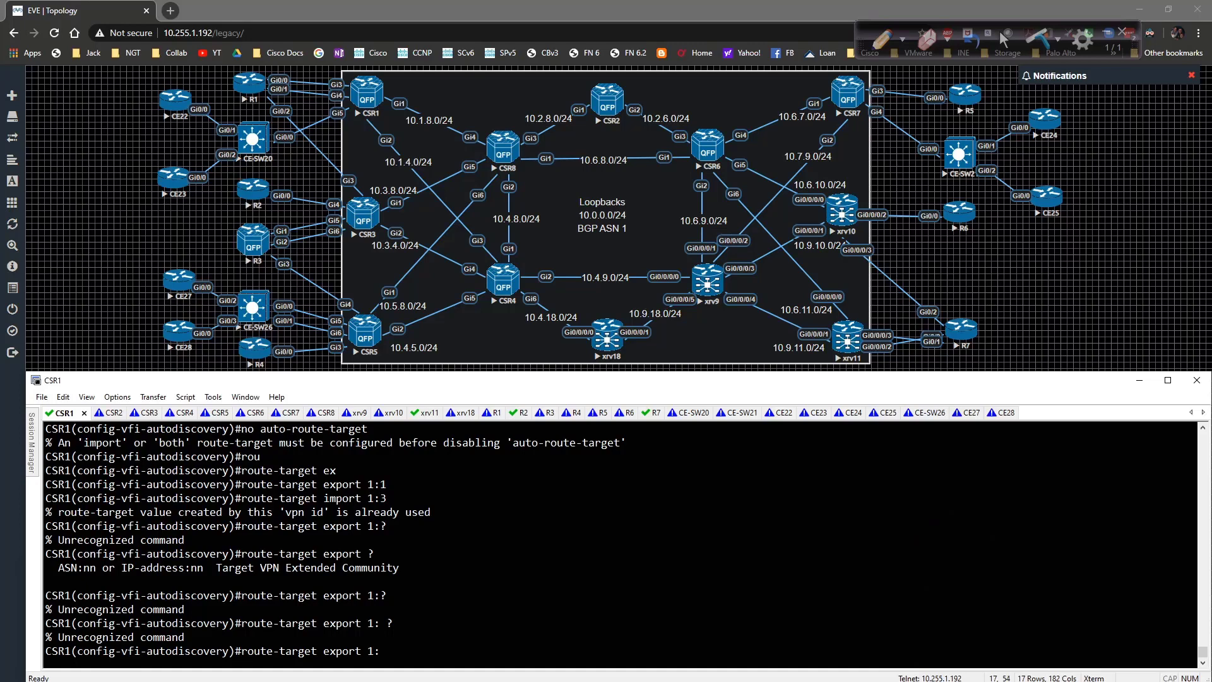
type("route-target export 1:10")
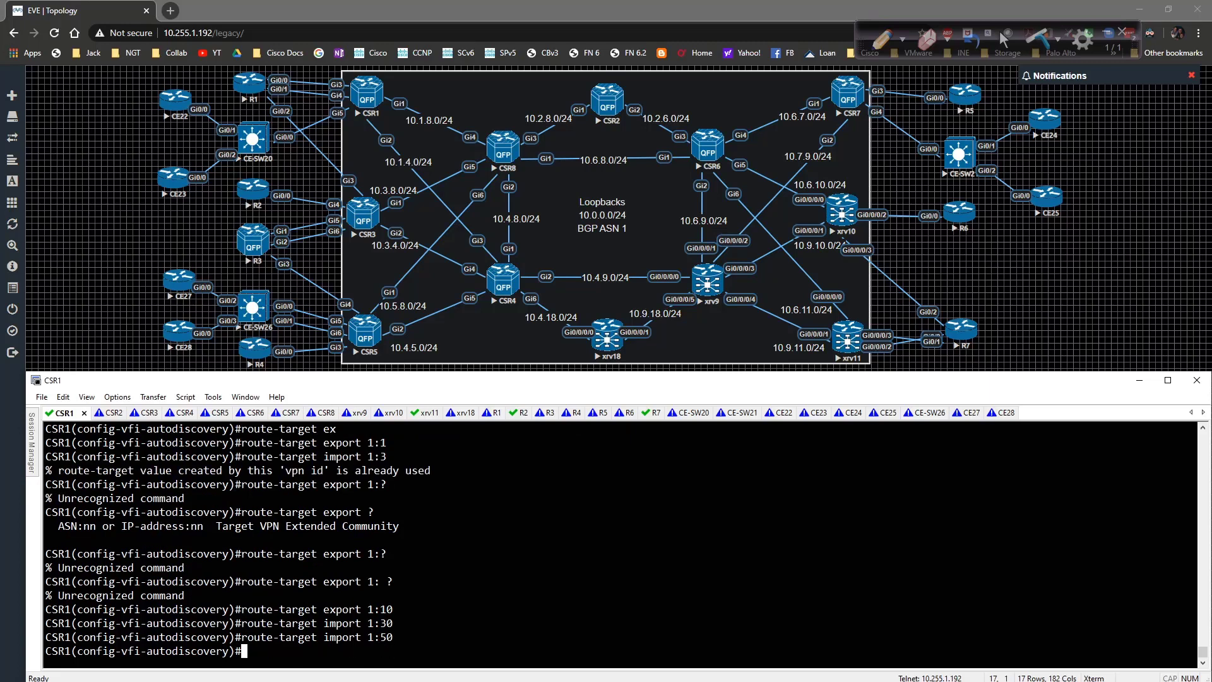
type("route-target import 1:0")
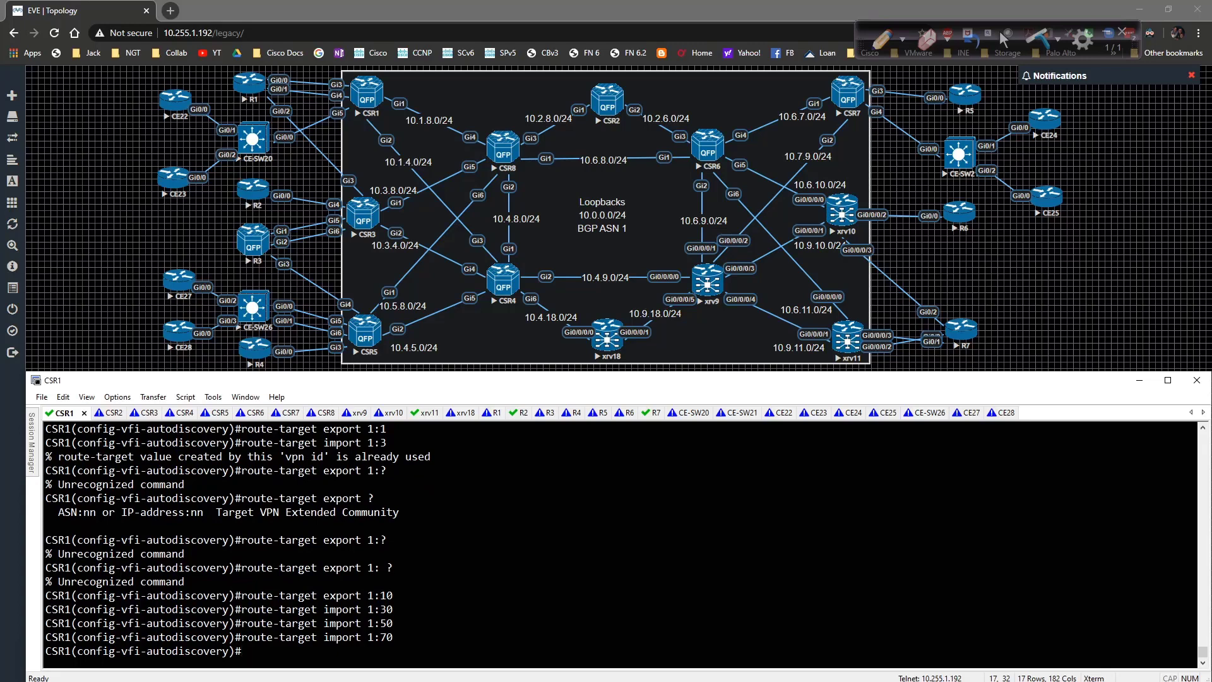
Disable auto-route-target on CSR1, verify the l2vpn running config, and exit.
type("no")
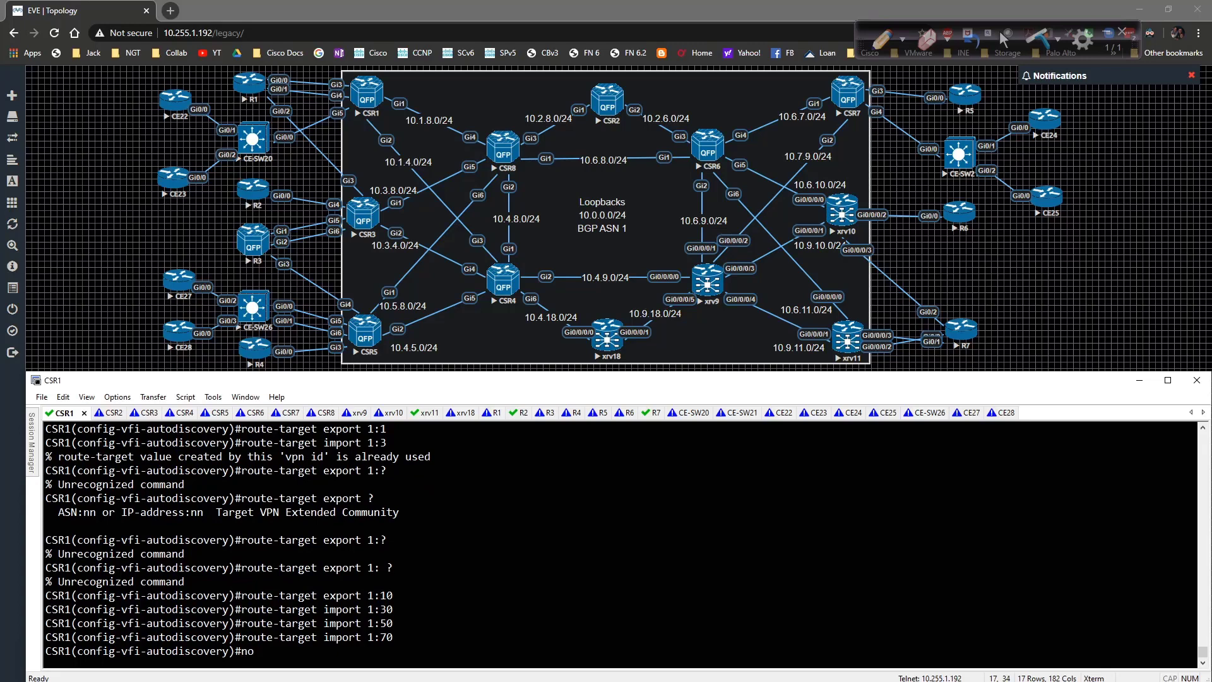
type("route-target export 1:")
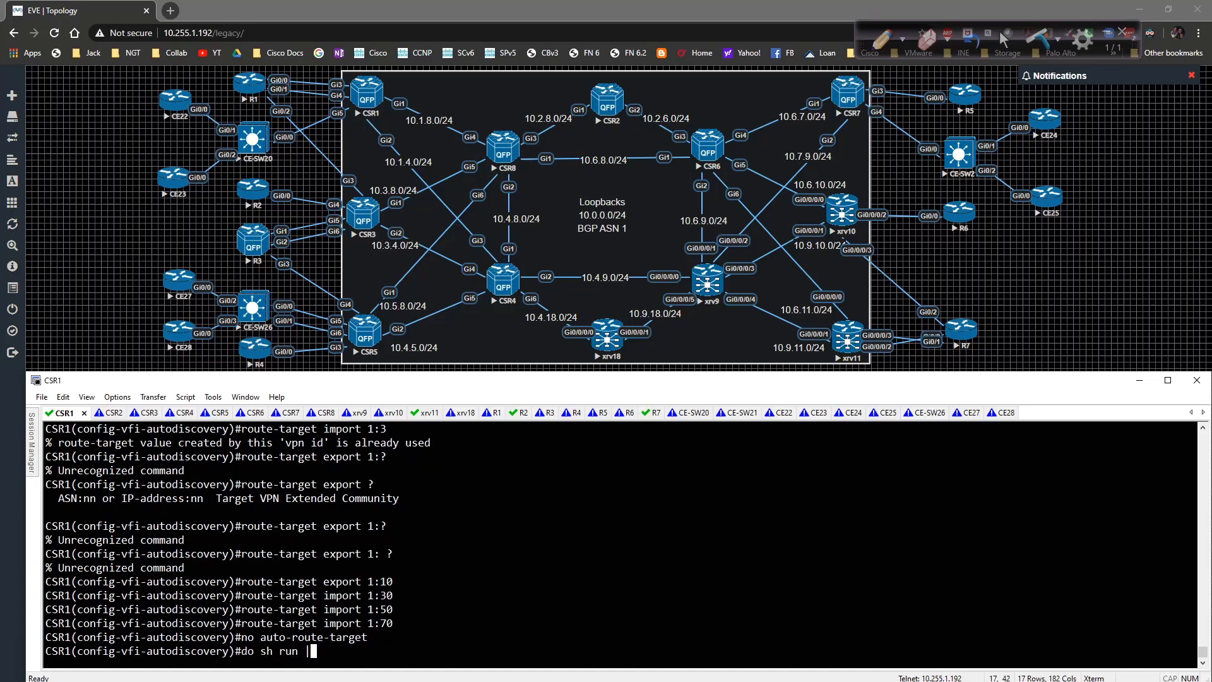
type("sec l2vpn")
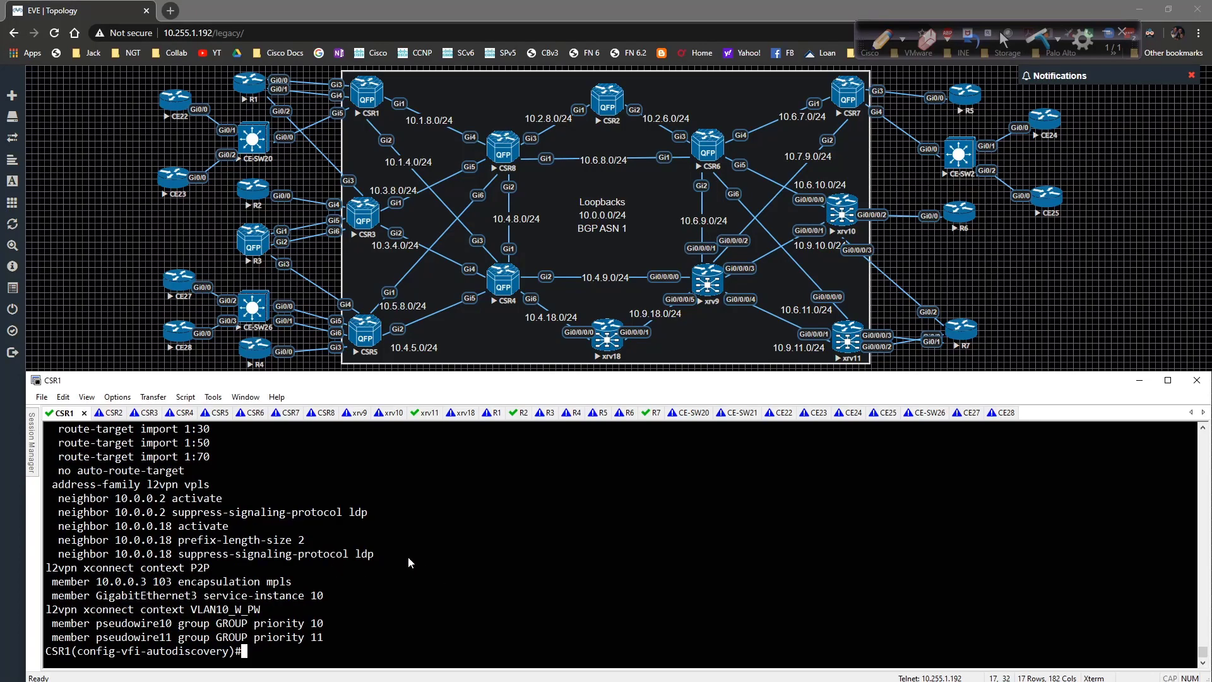
type("exit")
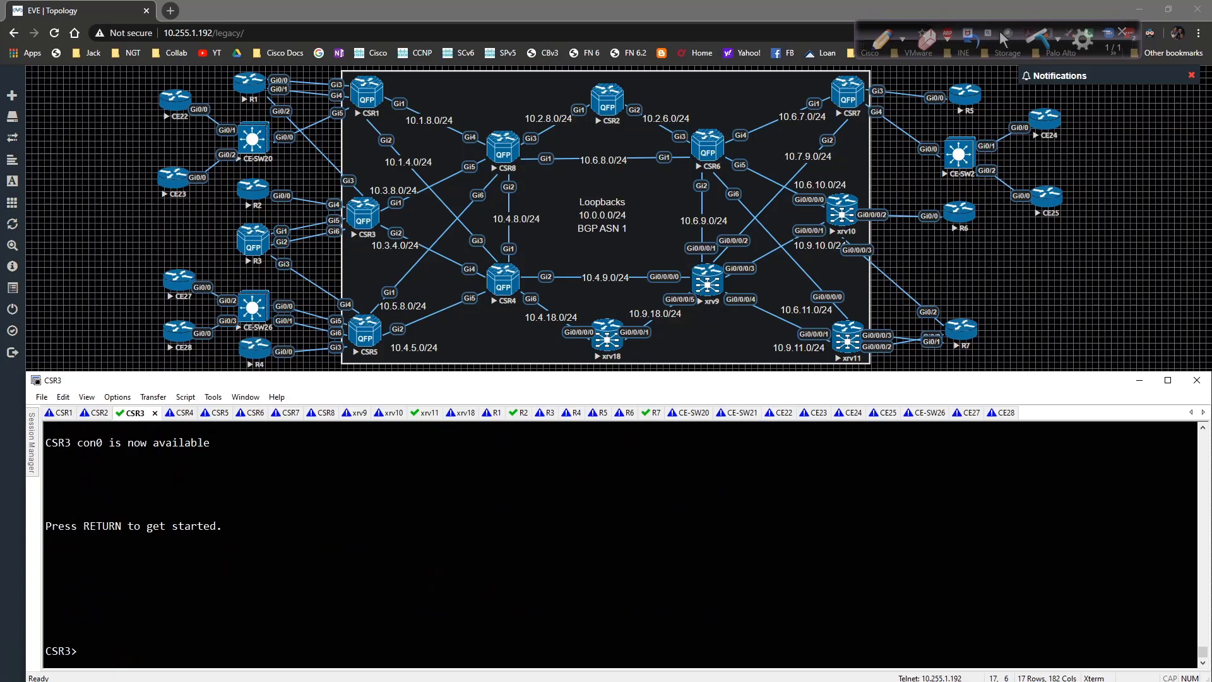
On CSR3, set the BGP_AD_BGP_SIGNAL VFI to export 1:30 and import 1:10 and 1:70.
type("conf t")
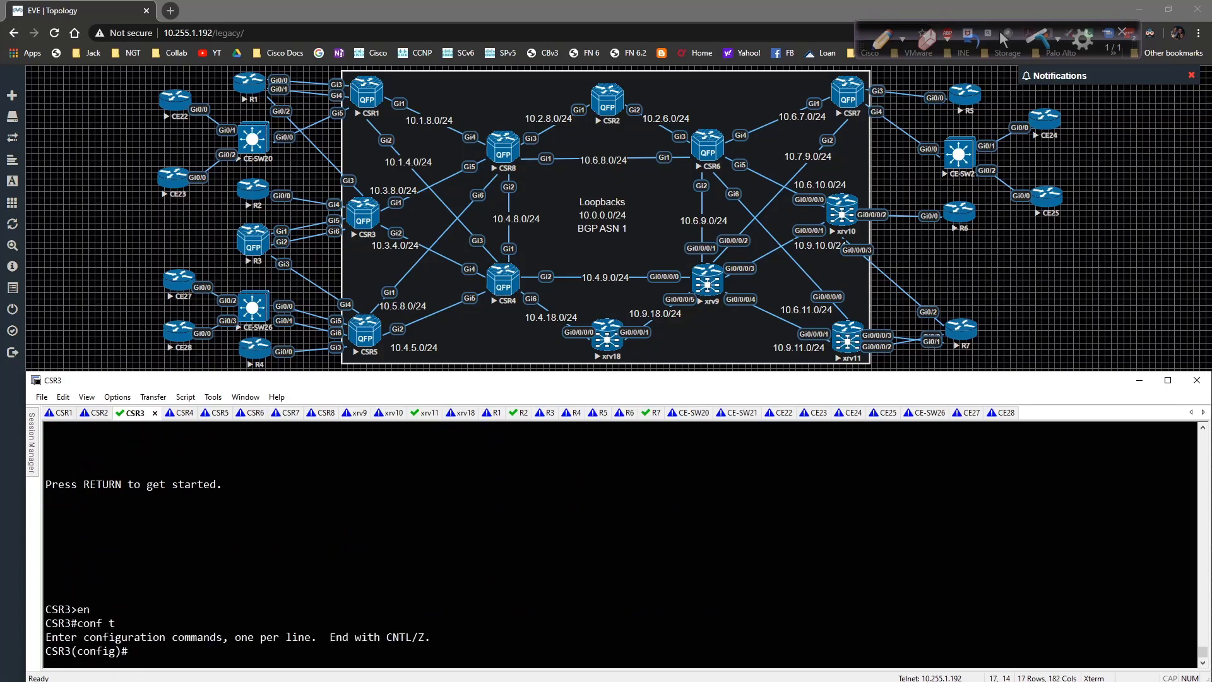
type("do sh run | se")
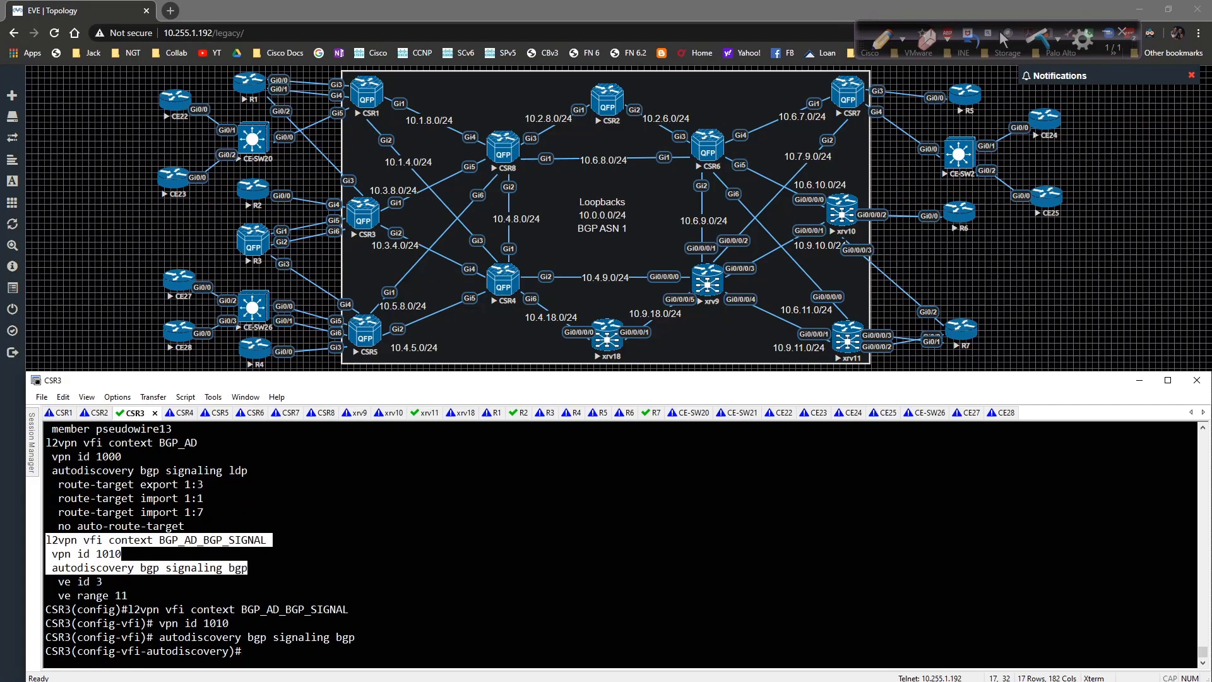
type("route-target export")
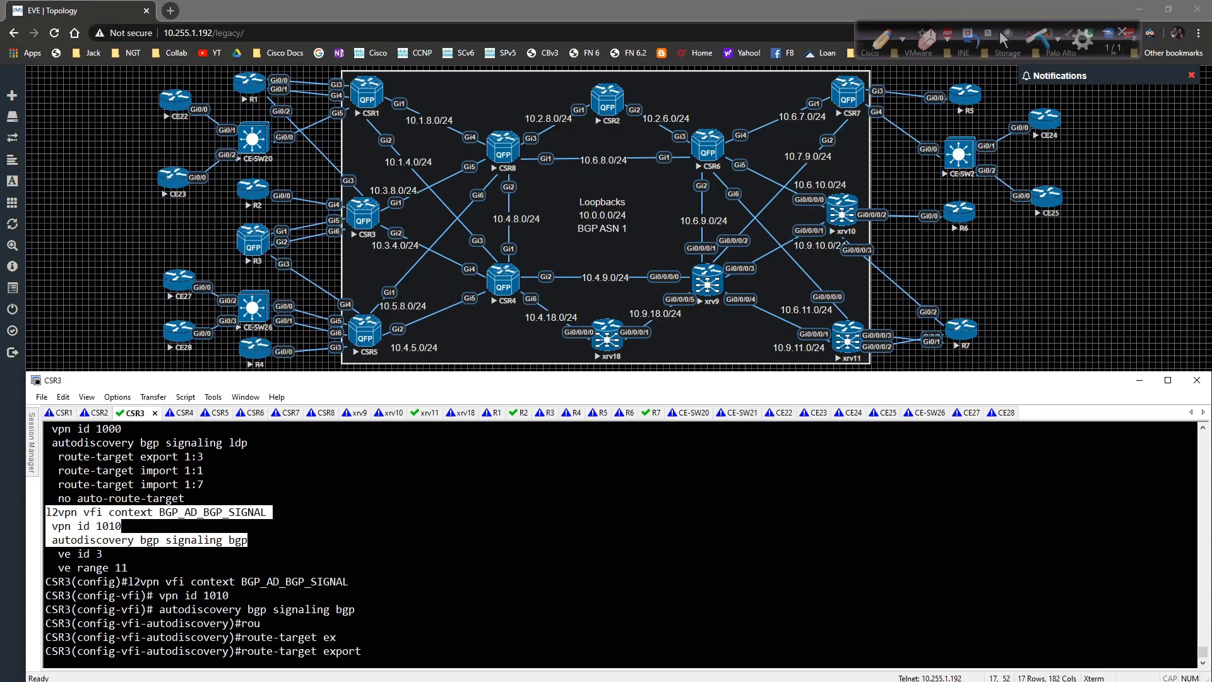
type("1:30")
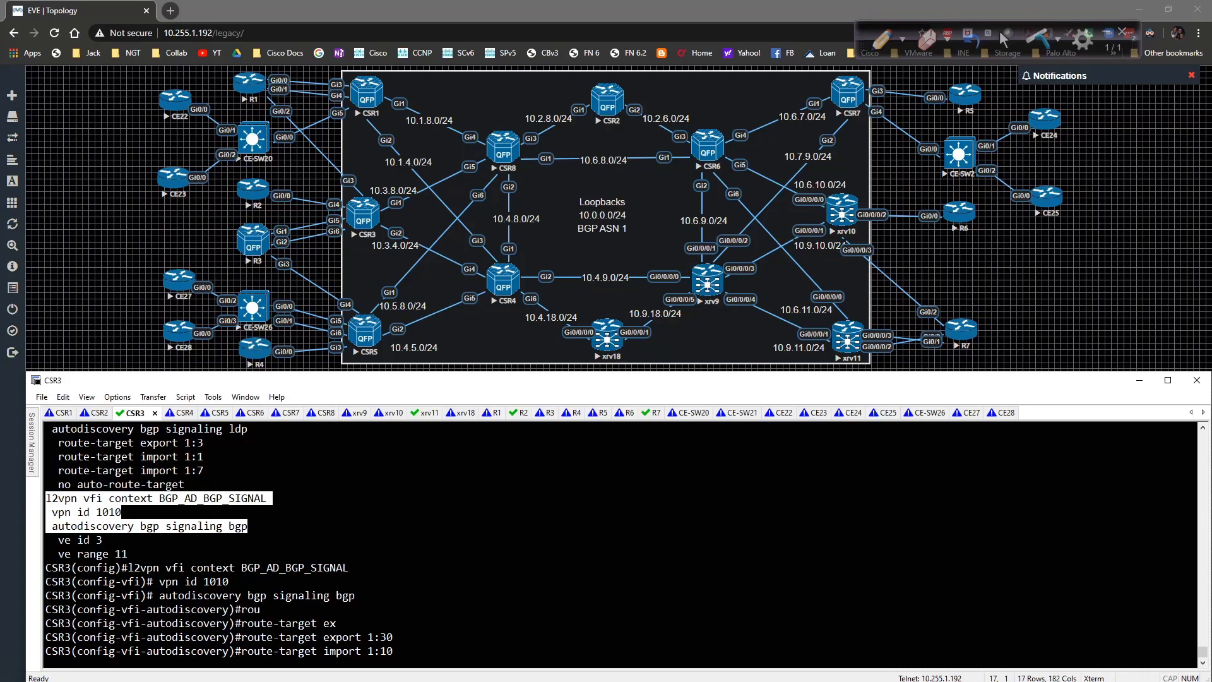
type("route-target import 1:10")
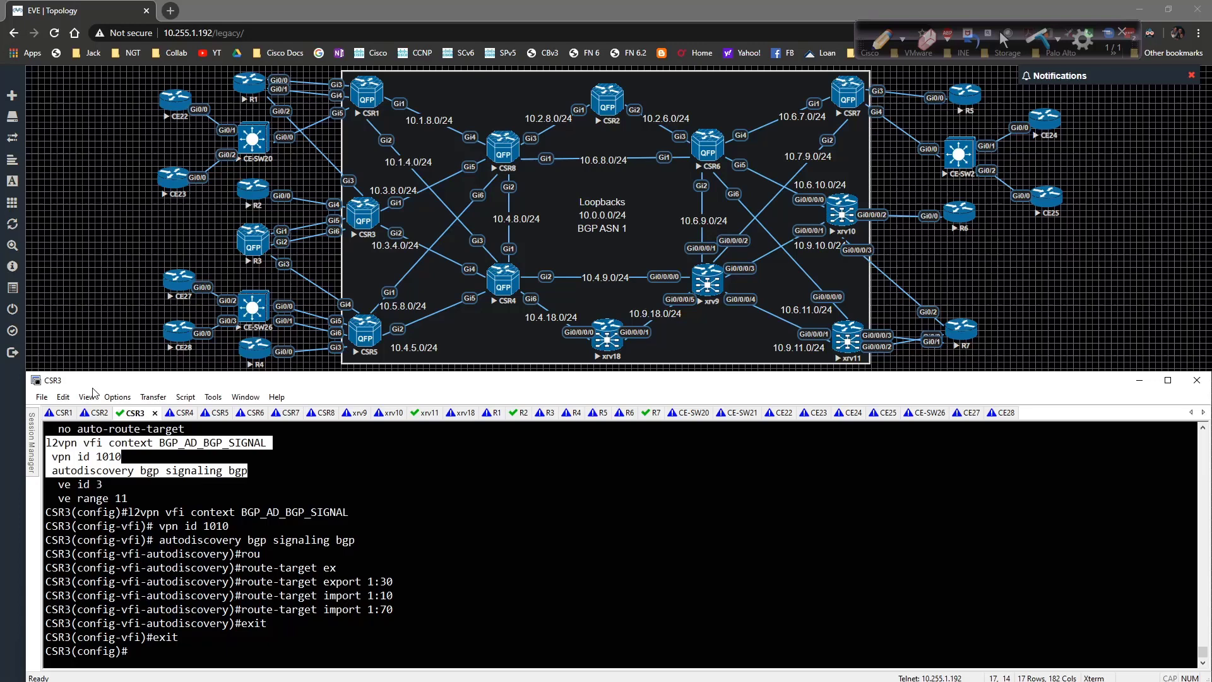
left_click(203, 413)
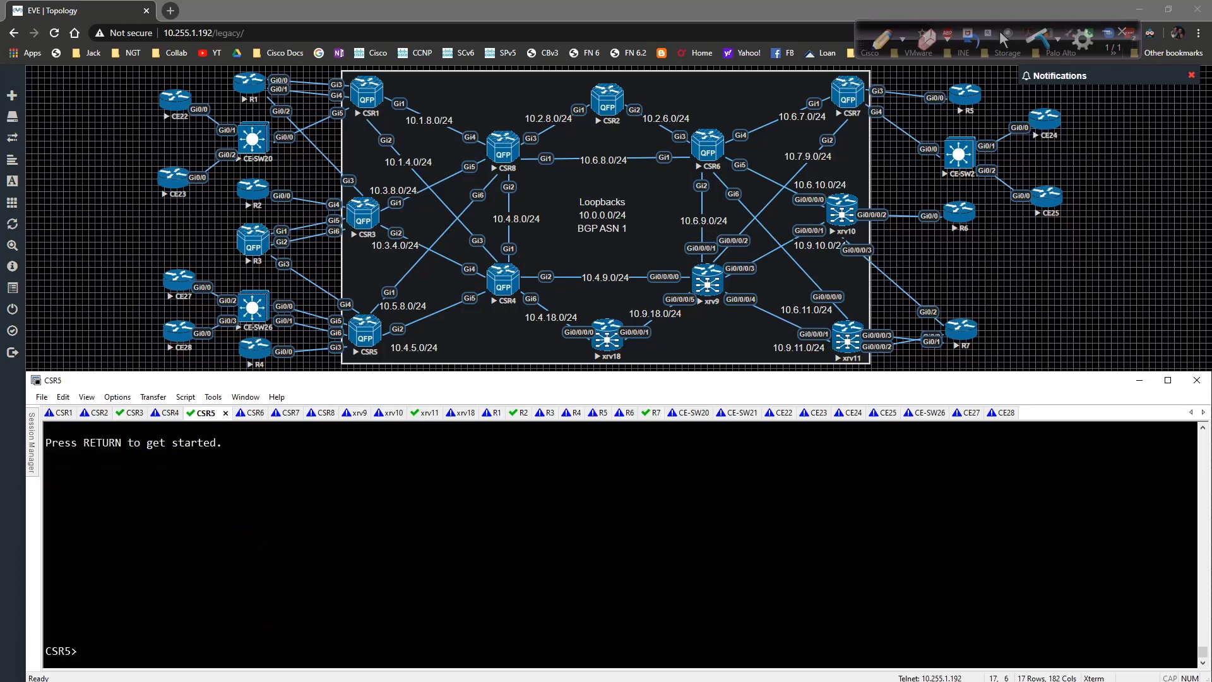
On CSR5, set the BGP_AD_BGP_SIGNAL VFI to export 1:50 and import 1:10 and 1:70.
type("conf t")
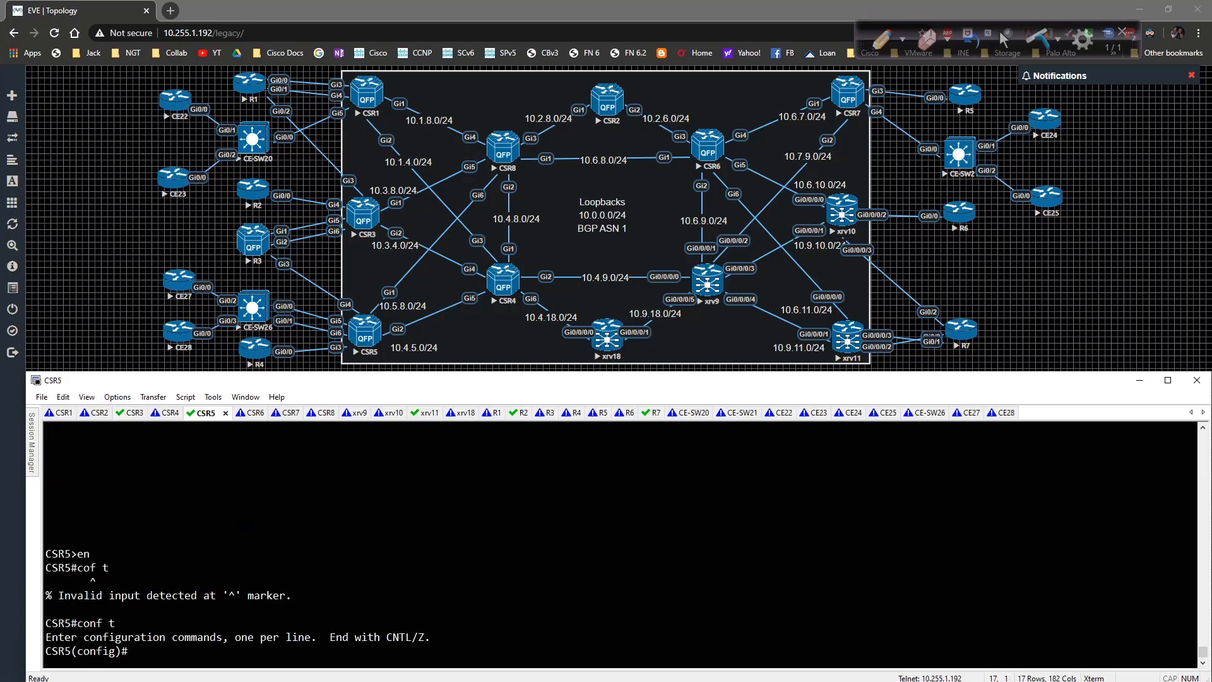
type("do sh run | sec")
type("route-target export 1:")
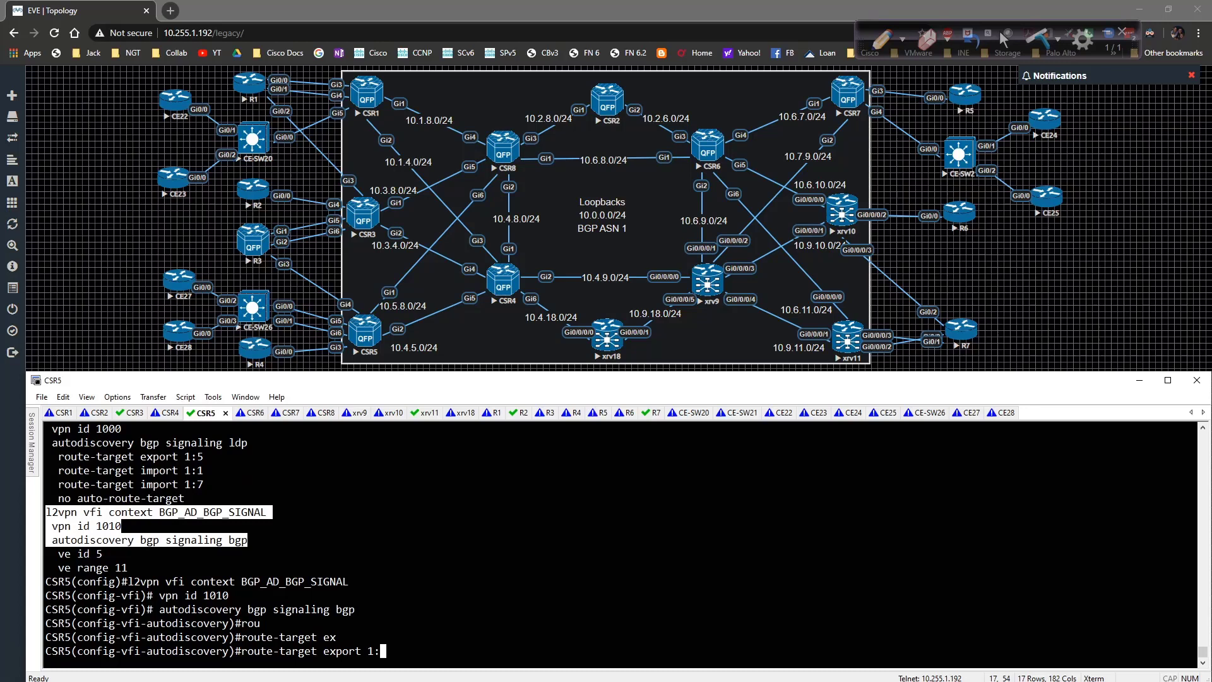
type("50")
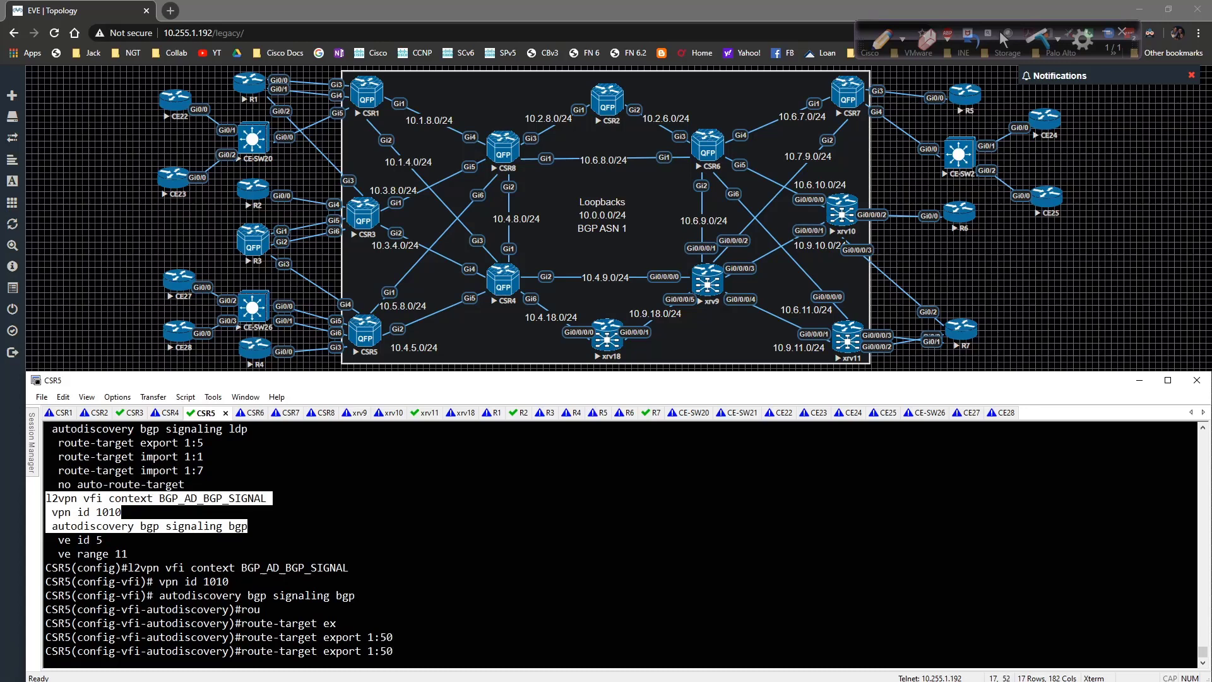
type("route-target import 1:50")
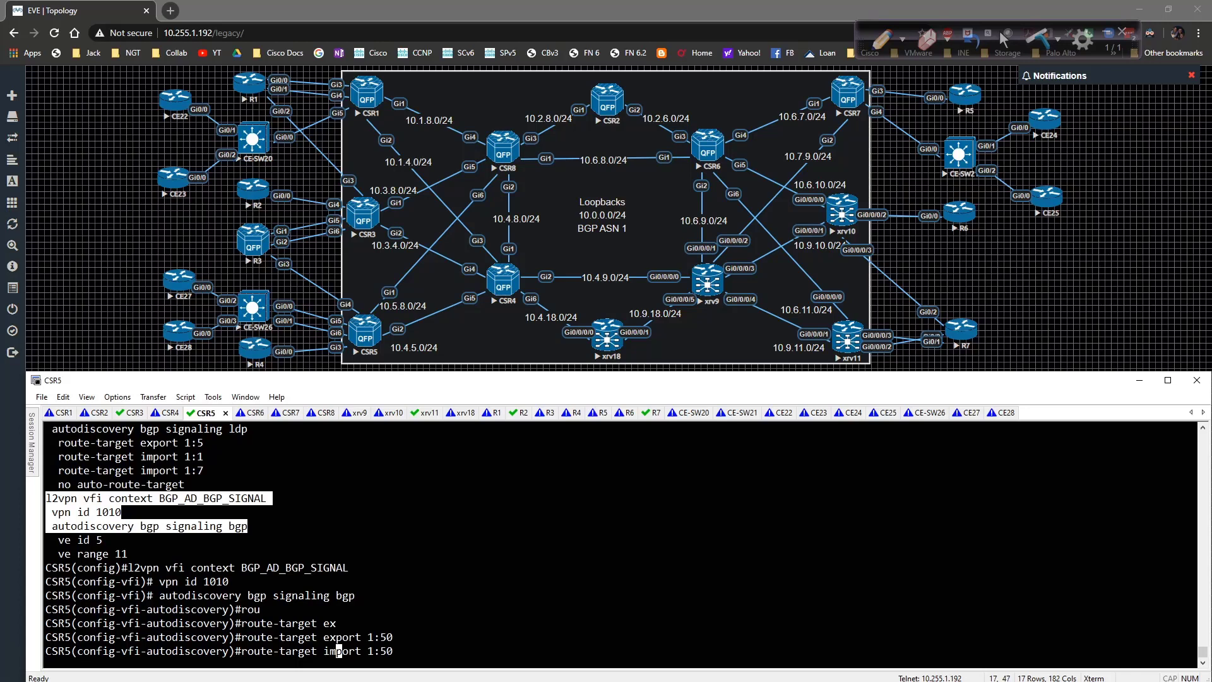
type("0")
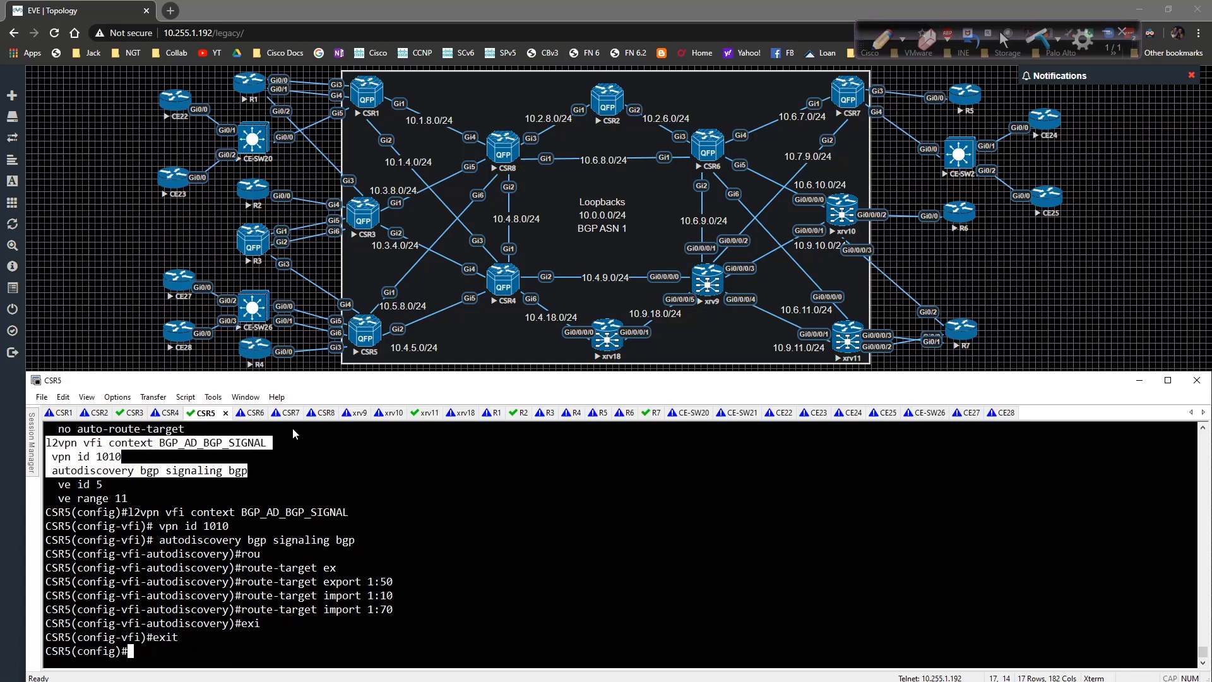
left_click(272, 412)
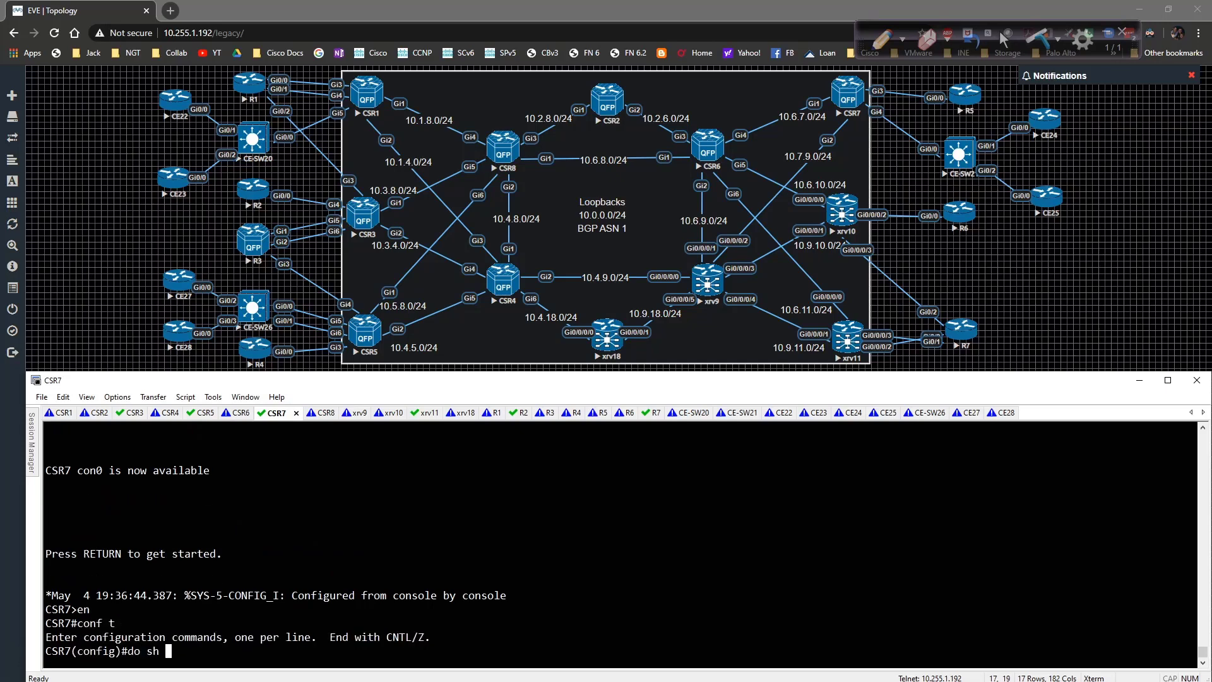
Display the l2vpn running config and copy the BGP_AD_BGP_SIGNAL context lines.
type("run | sec l2vpn")
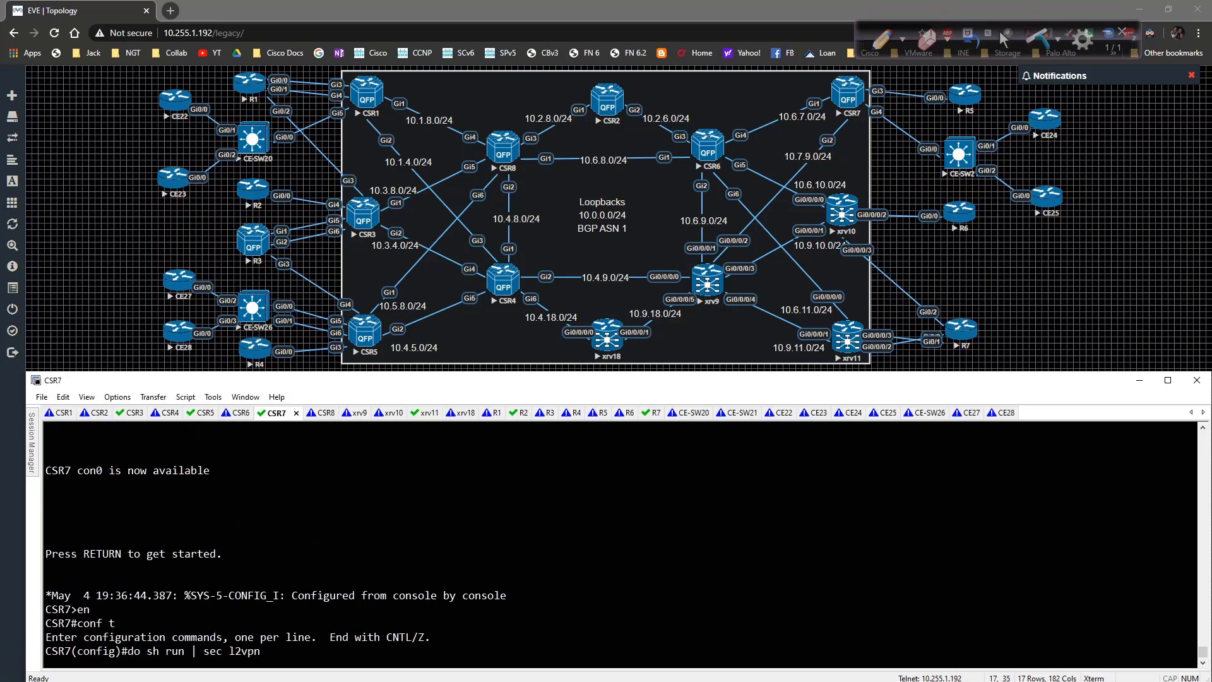
key("Return")
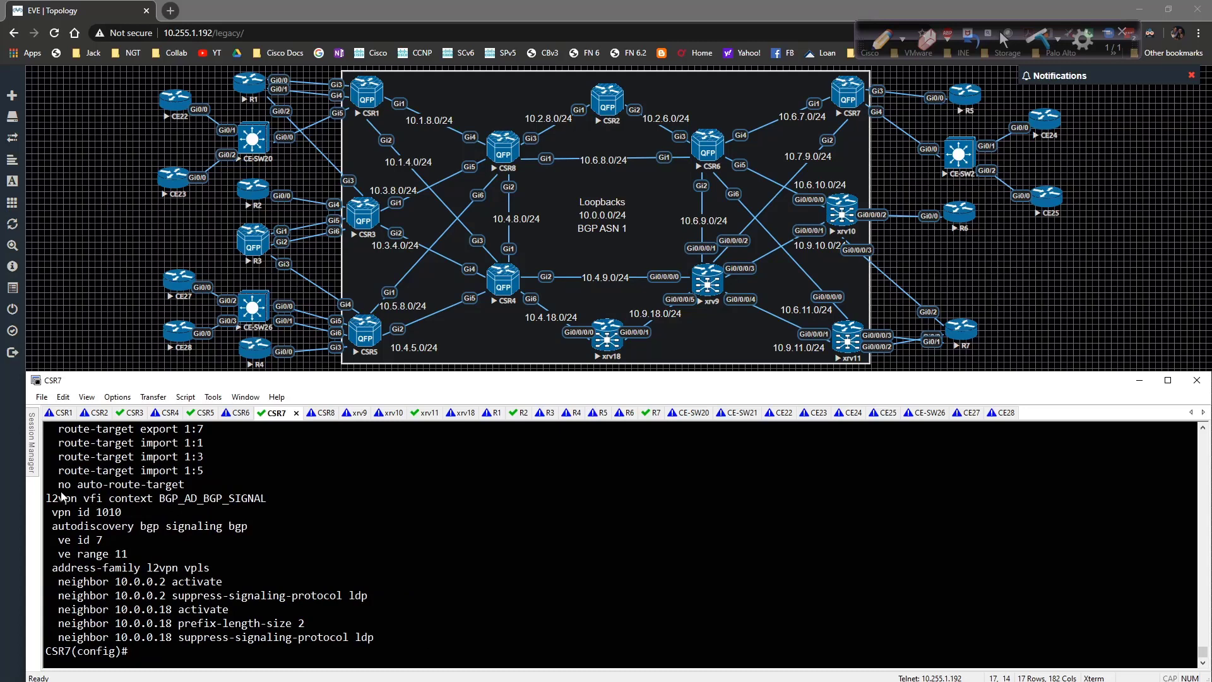
left_click_drag(46, 498, 240, 526)
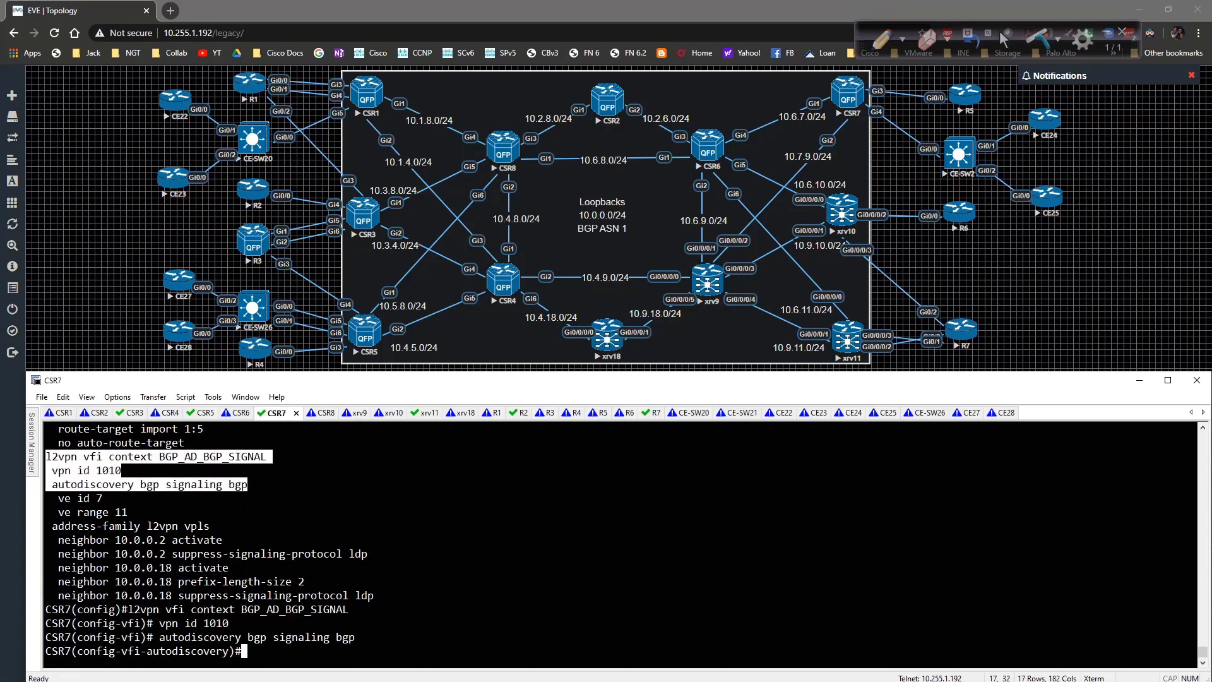
type("route-target")
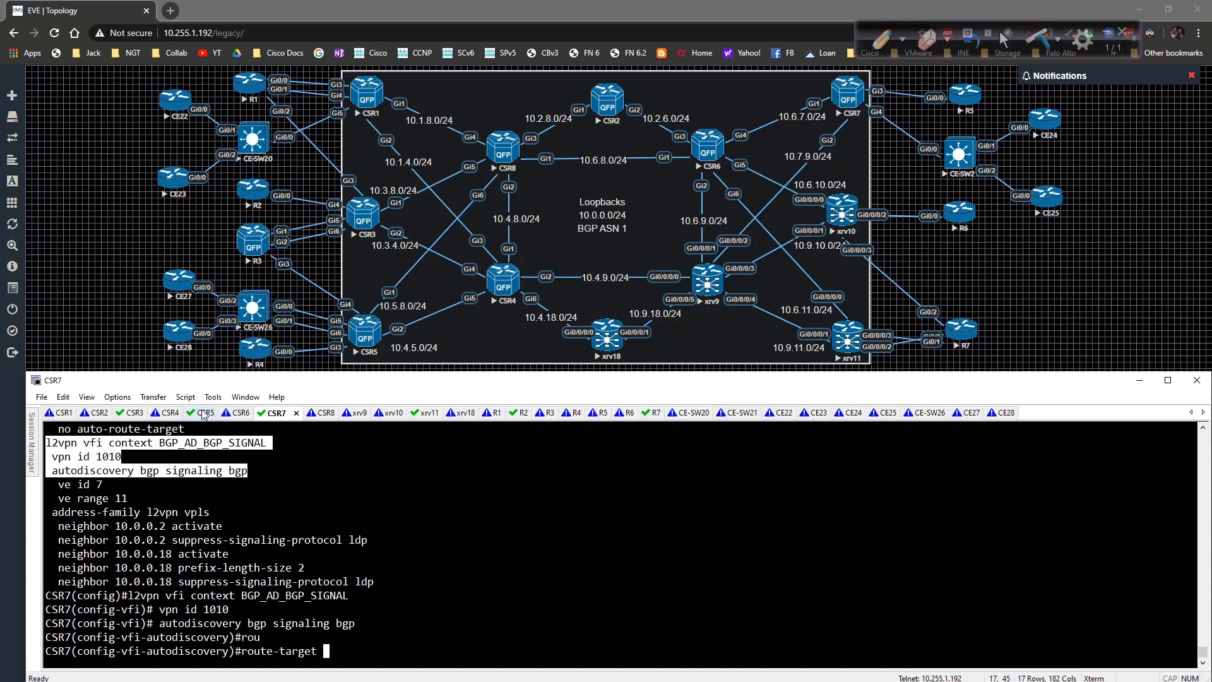
On CSR5, add import route-target 1:10 and disable auto-route-target, then disable it on CSR3.
left_click(204, 413)
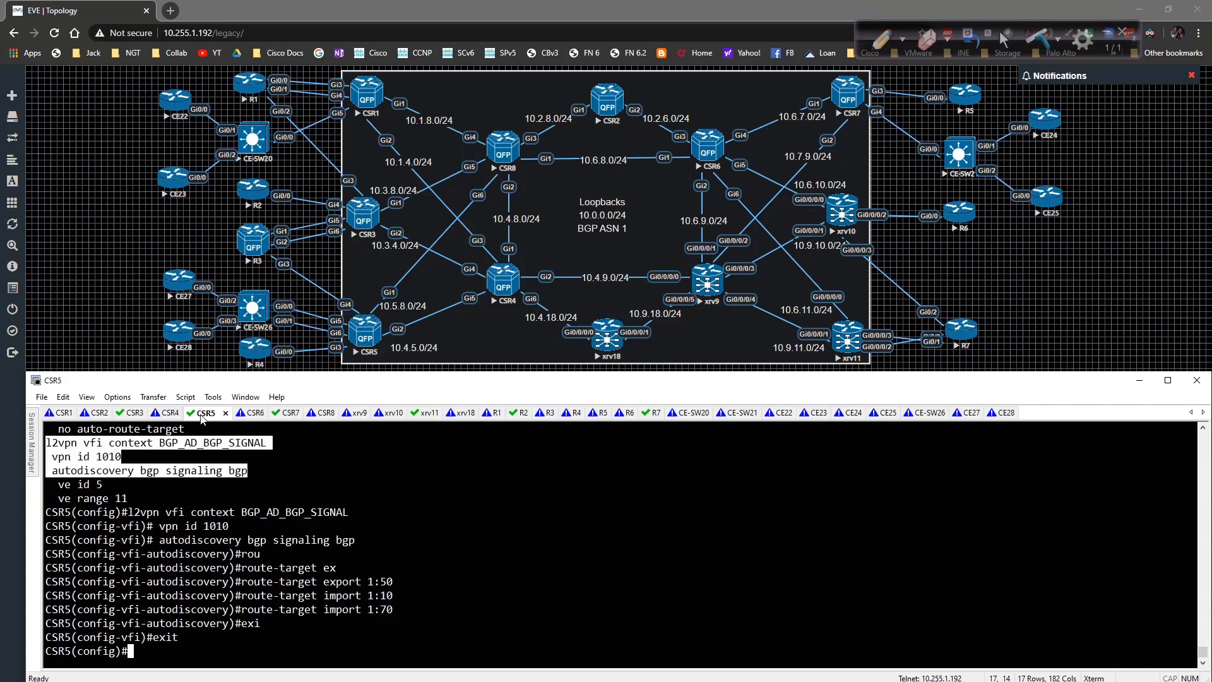
type("autodiscovery bgp signaling bgp")
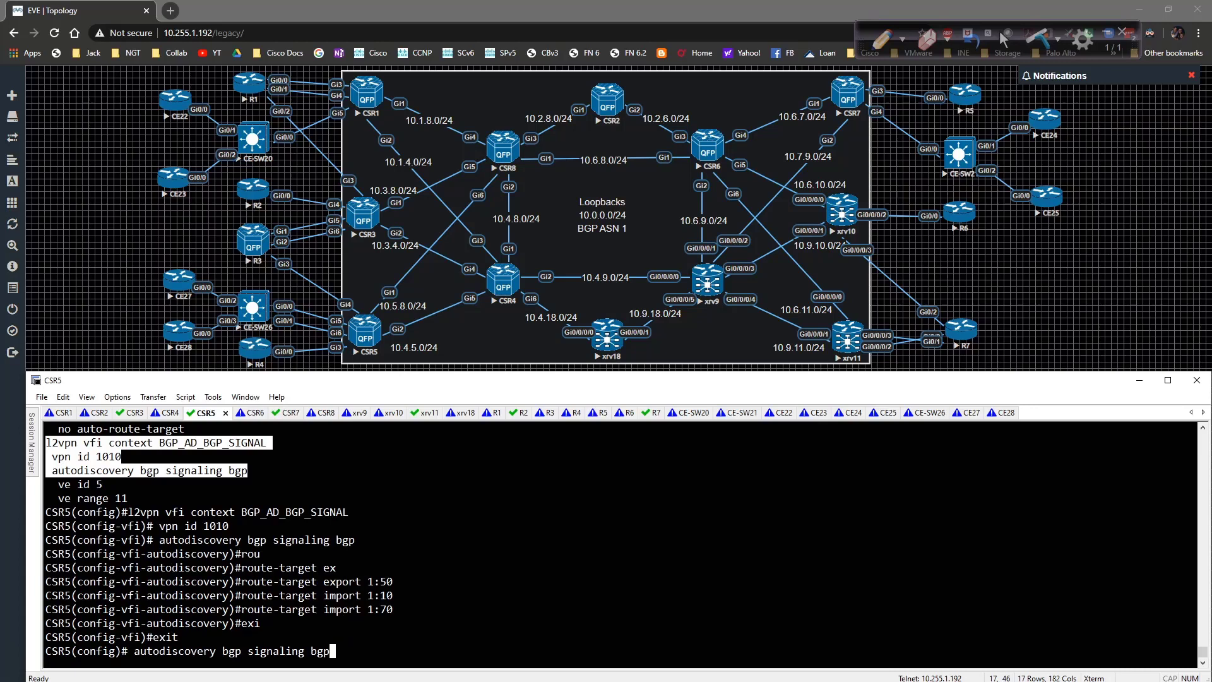
type("route-target import 1:10")
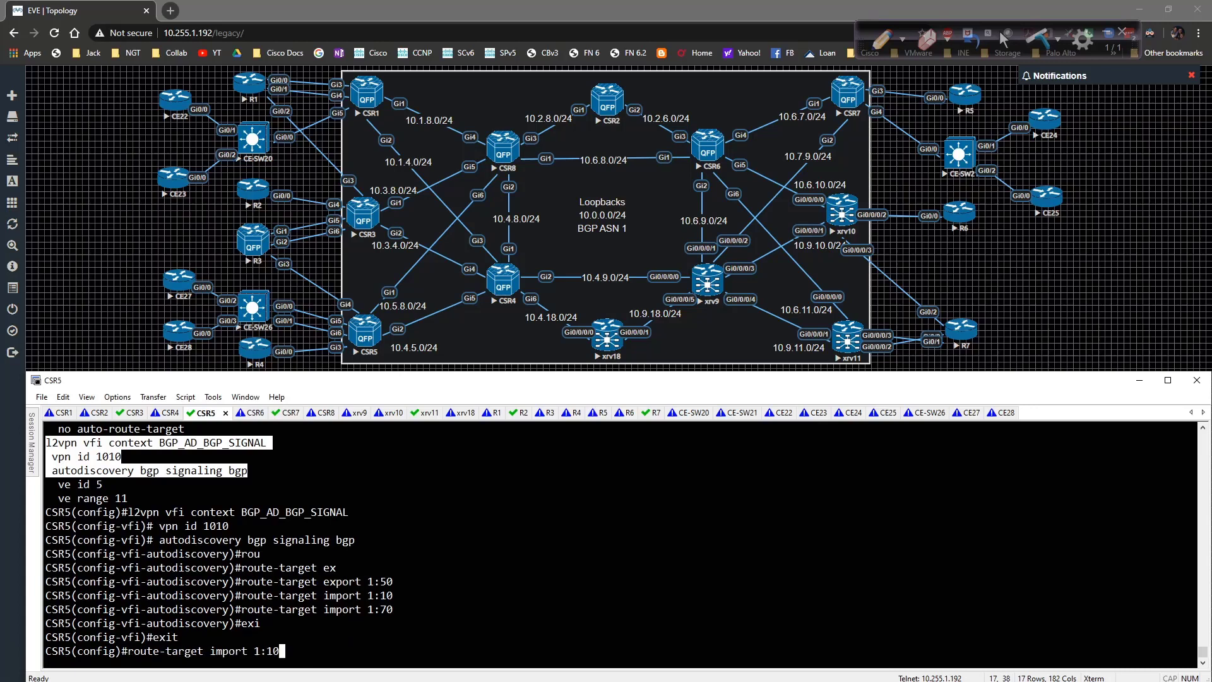
key("enter")
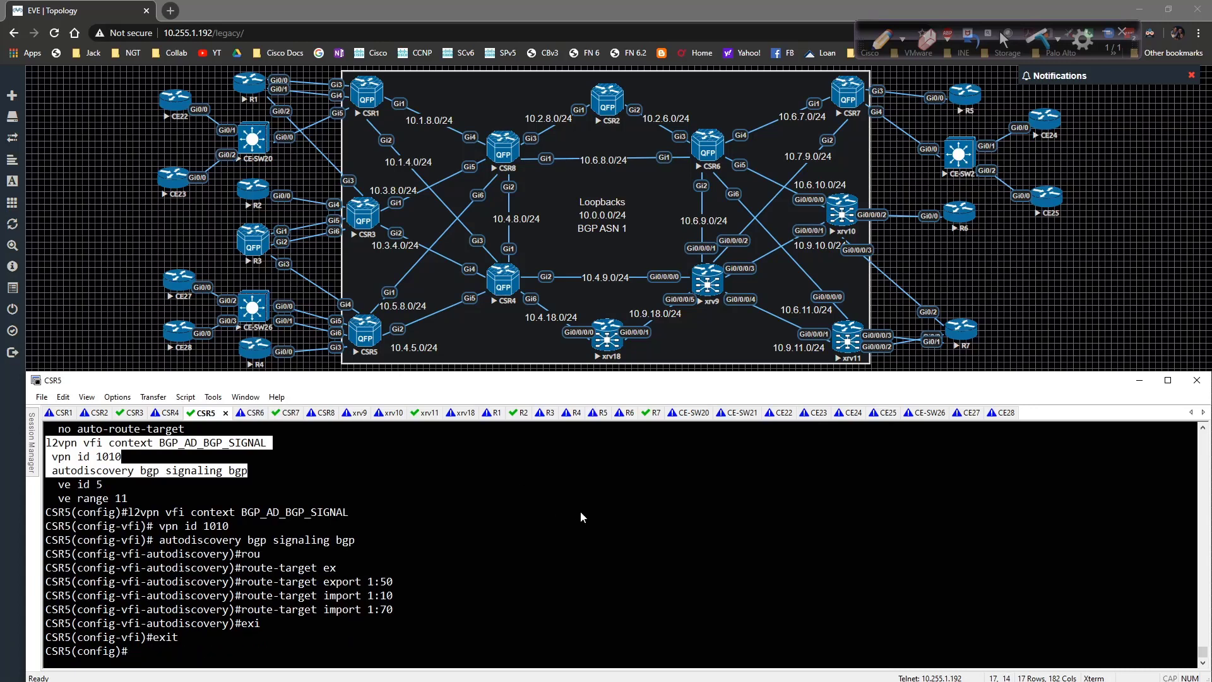
type("no auto-route-target")
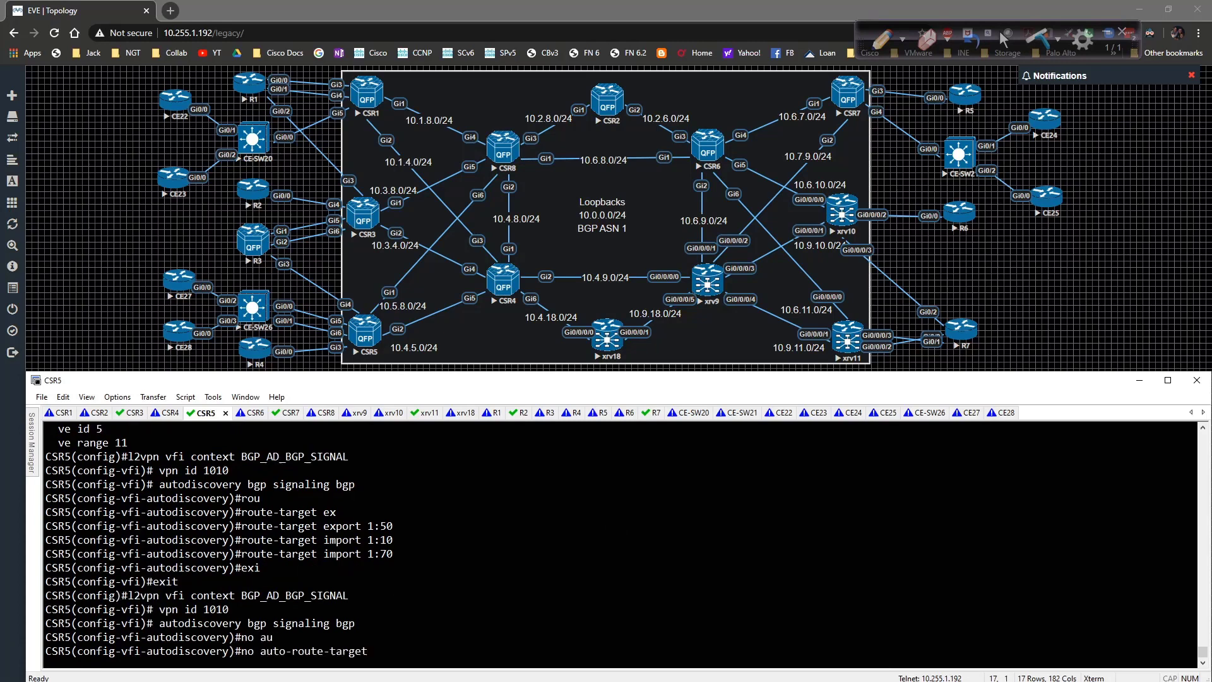
left_click(132, 413)
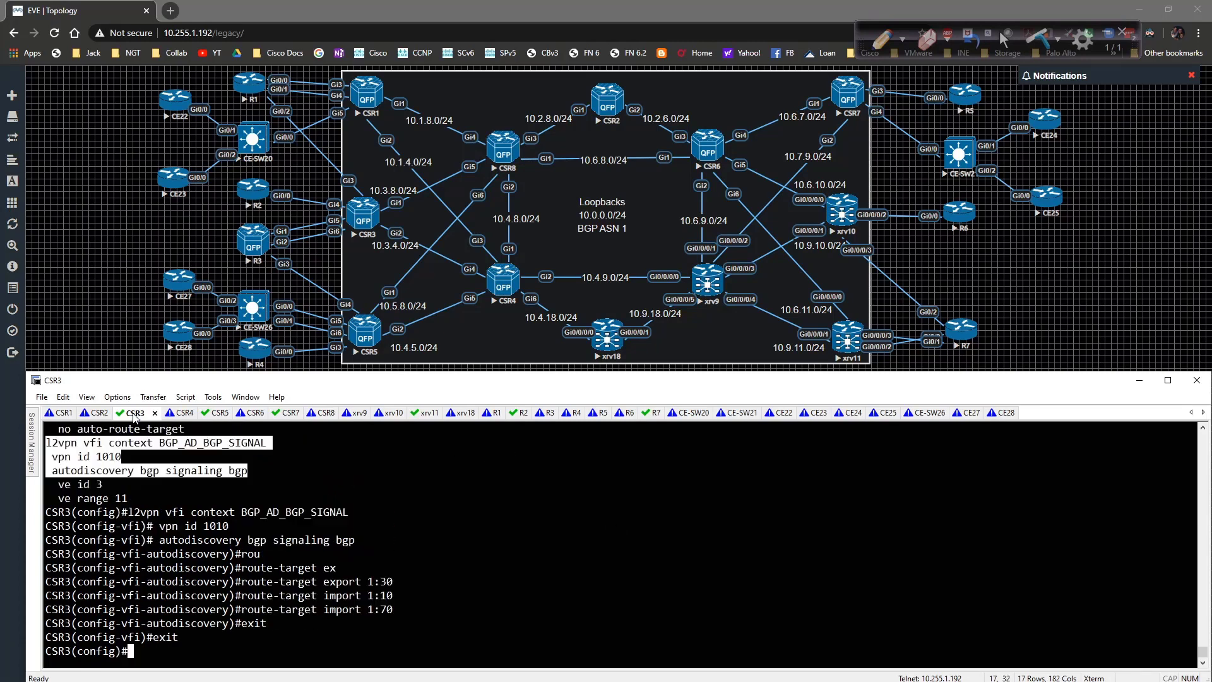
mouse_move(292, 475)
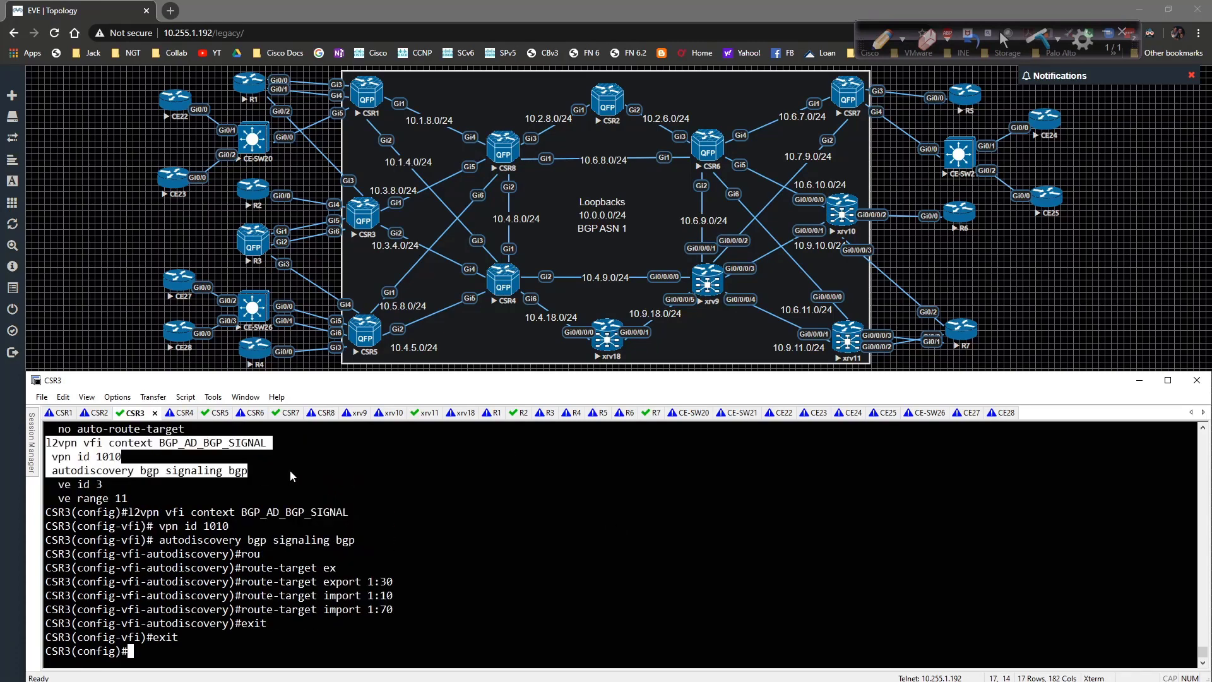
type("no auto-route-target")
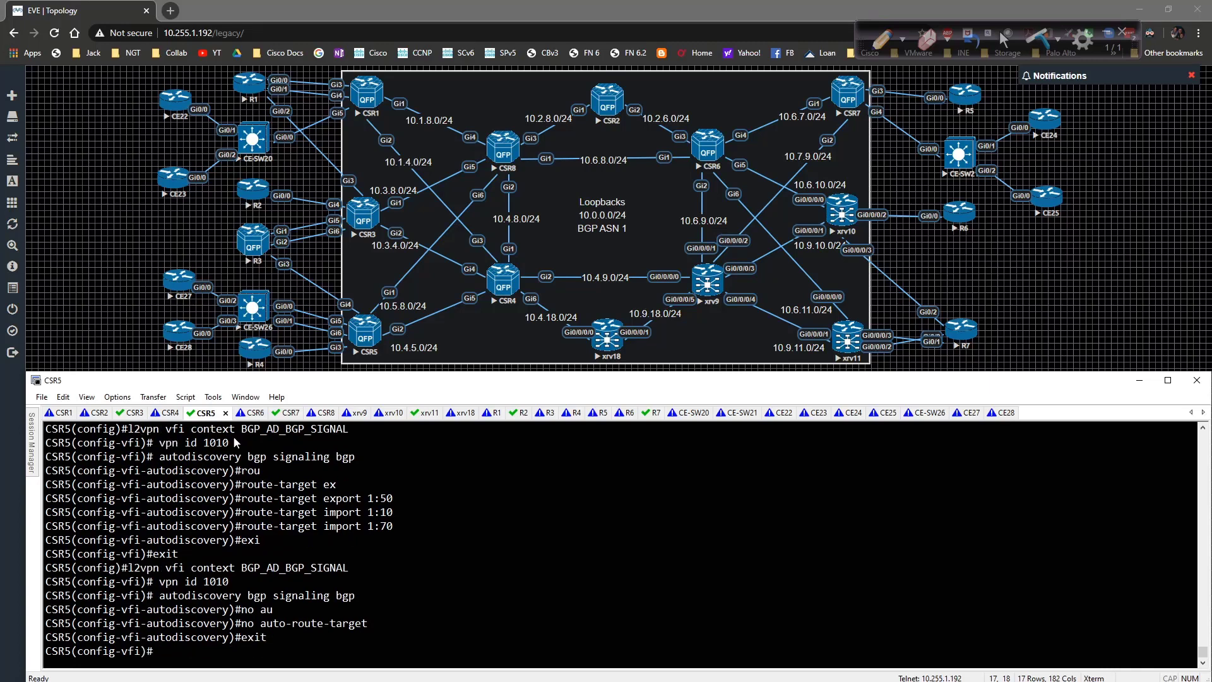
On CSR7, set export route-target 1:70, imports 1:10, 1:30, 1:50, and auto-route-target off.
left_click(275, 412)
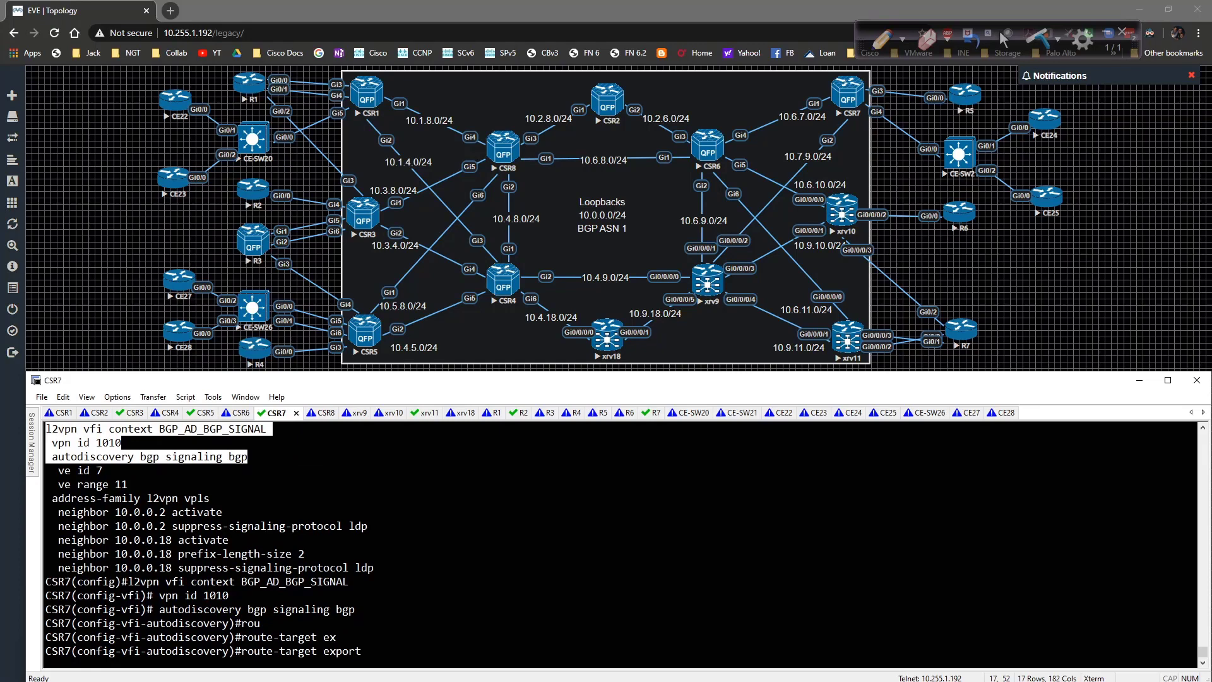
type("1:70")
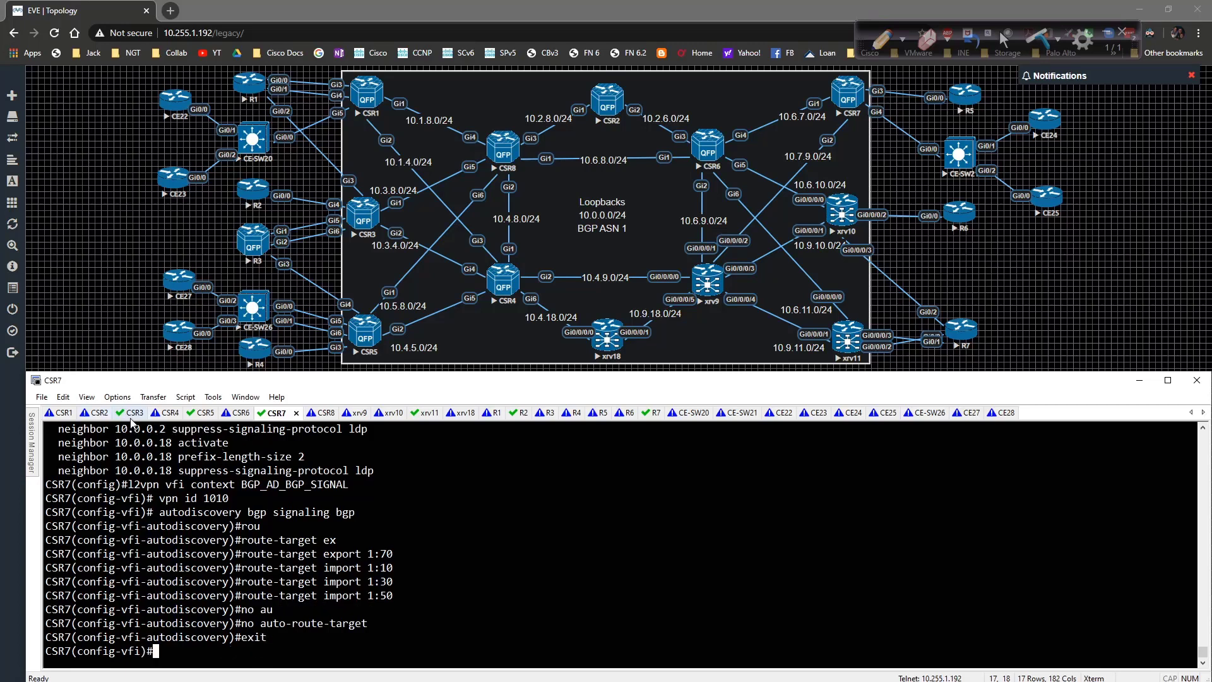
left_click(130, 412)
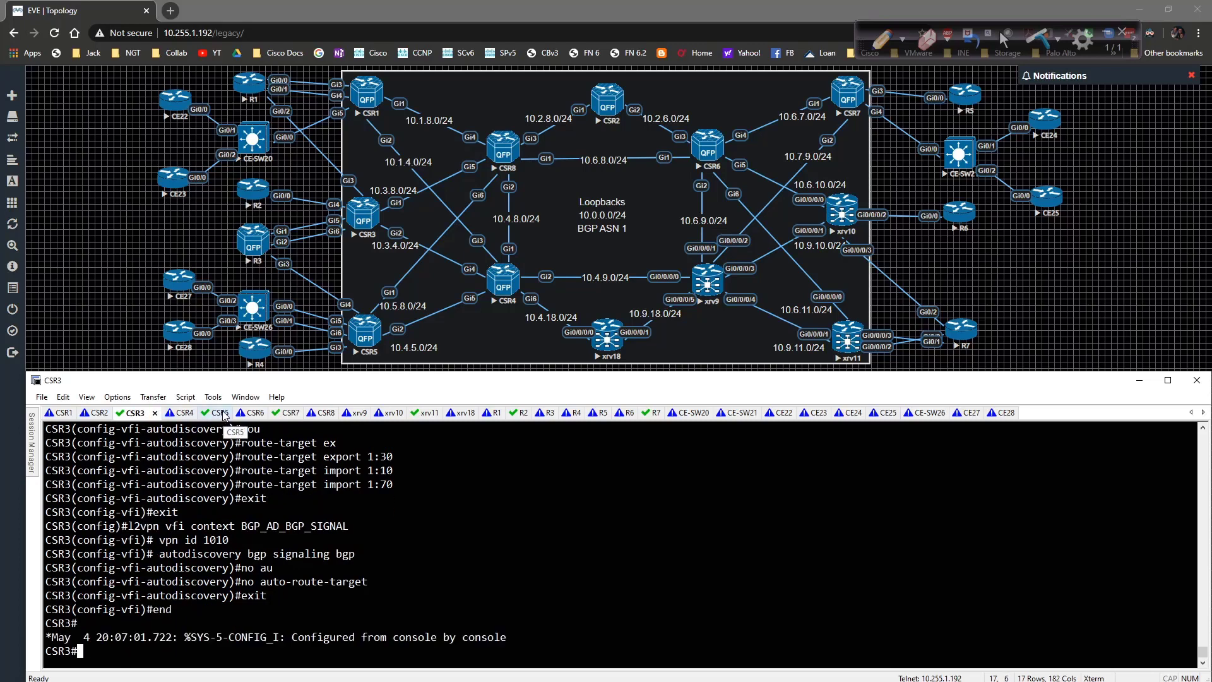
Exit config mode on CSR5 and CSR7, then view CSR1's BGP debug for CSR7's RT 1:70 route.
left_click(203, 412)
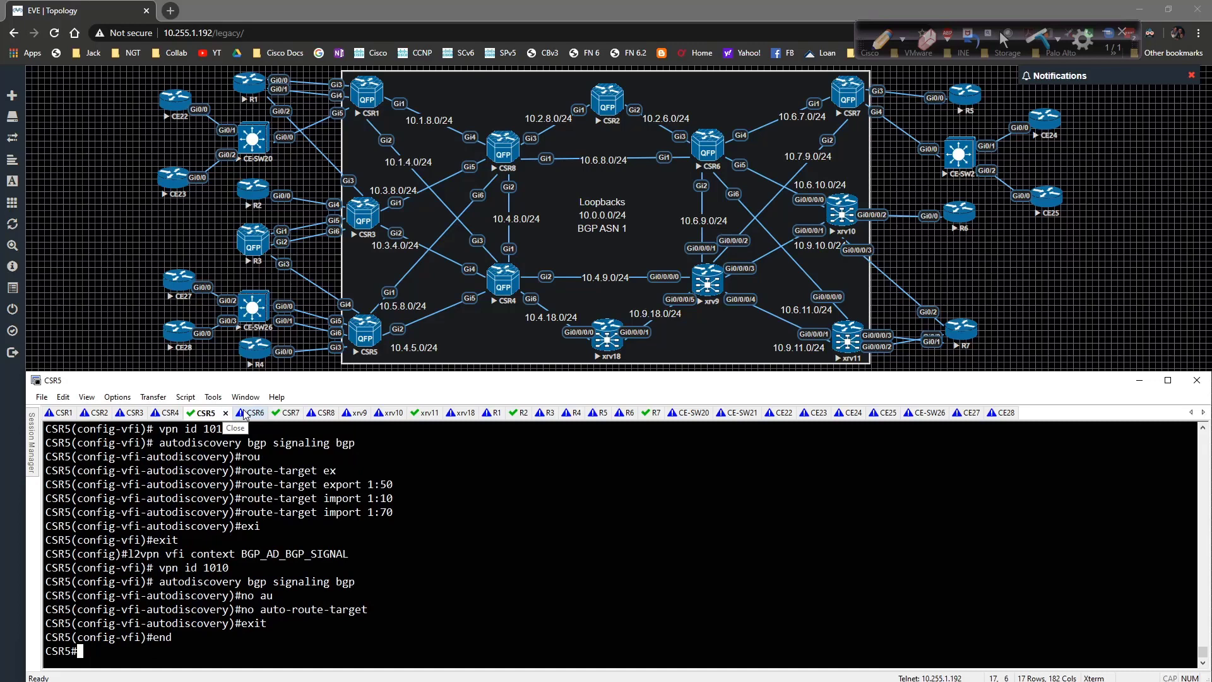
left_click(273, 412)
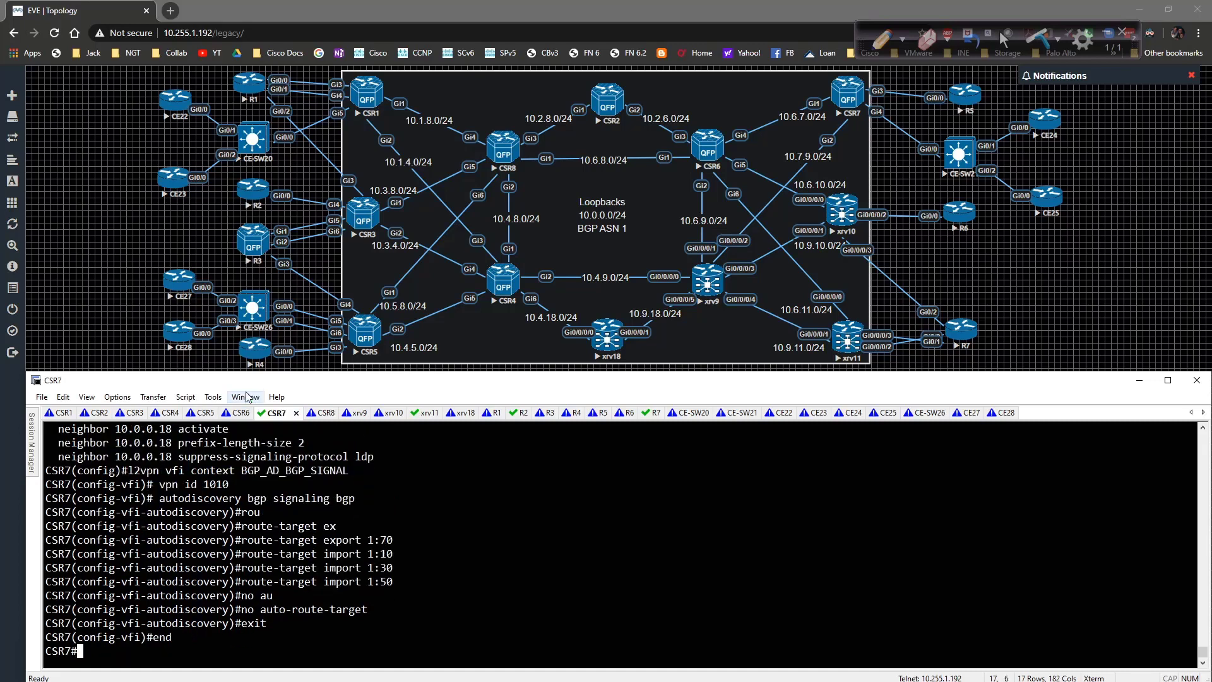
left_click(62, 413)
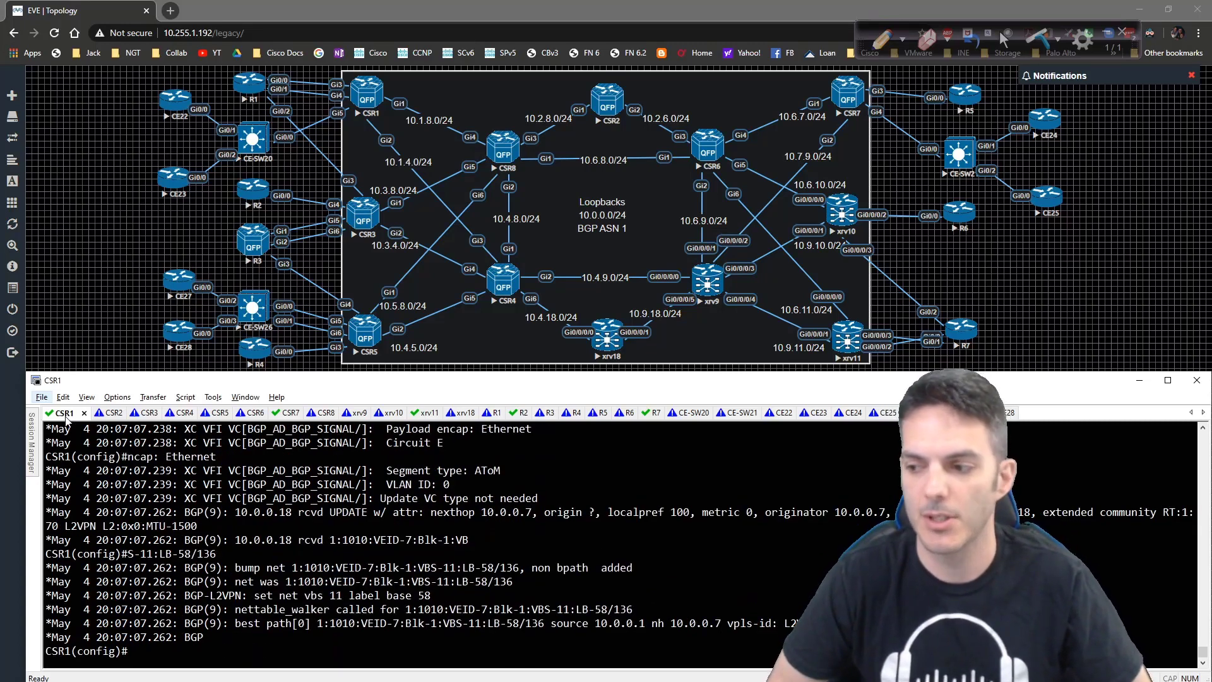
scroll("down", 3)
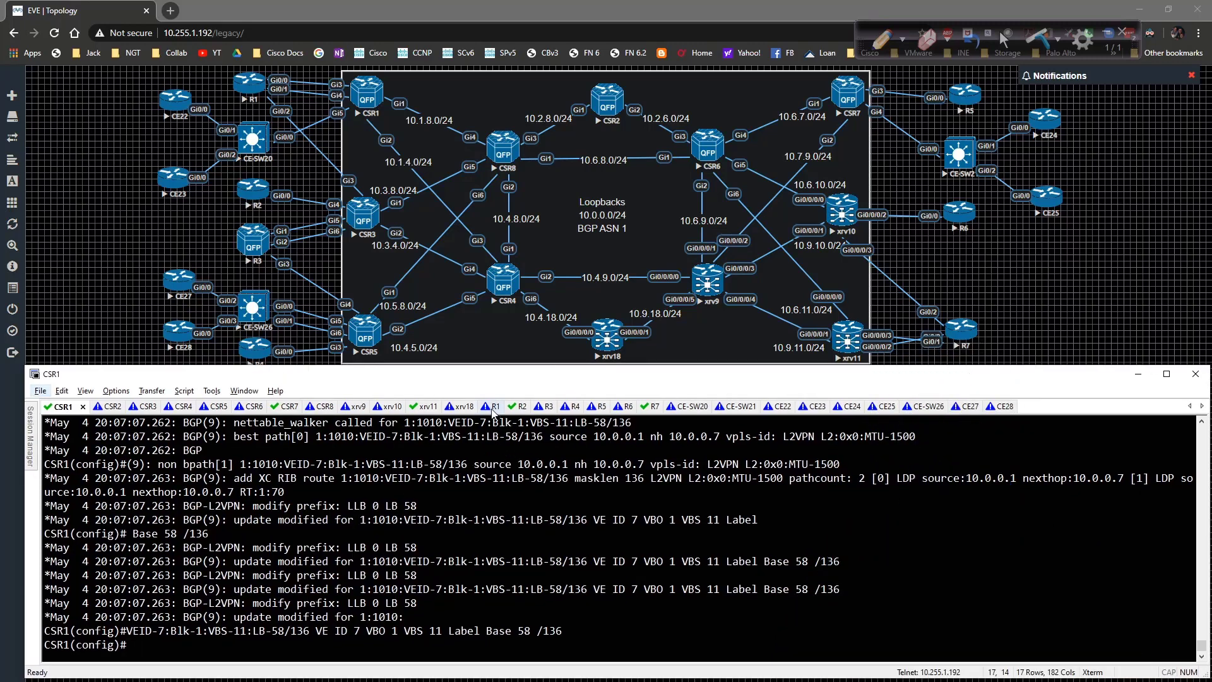
From R1, ping 10.110.110.3, 10.110.110.5 and 10.110.110.4, all succeeding 5/5.
left_click(479, 406)
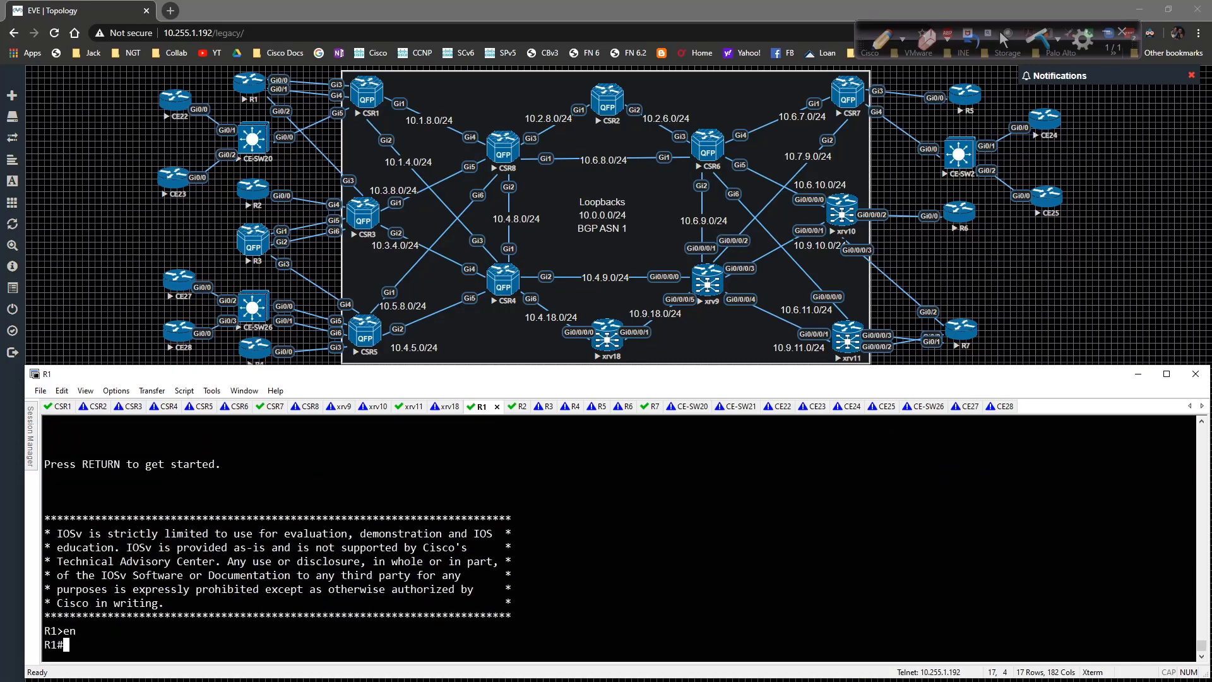
type("ping 10")
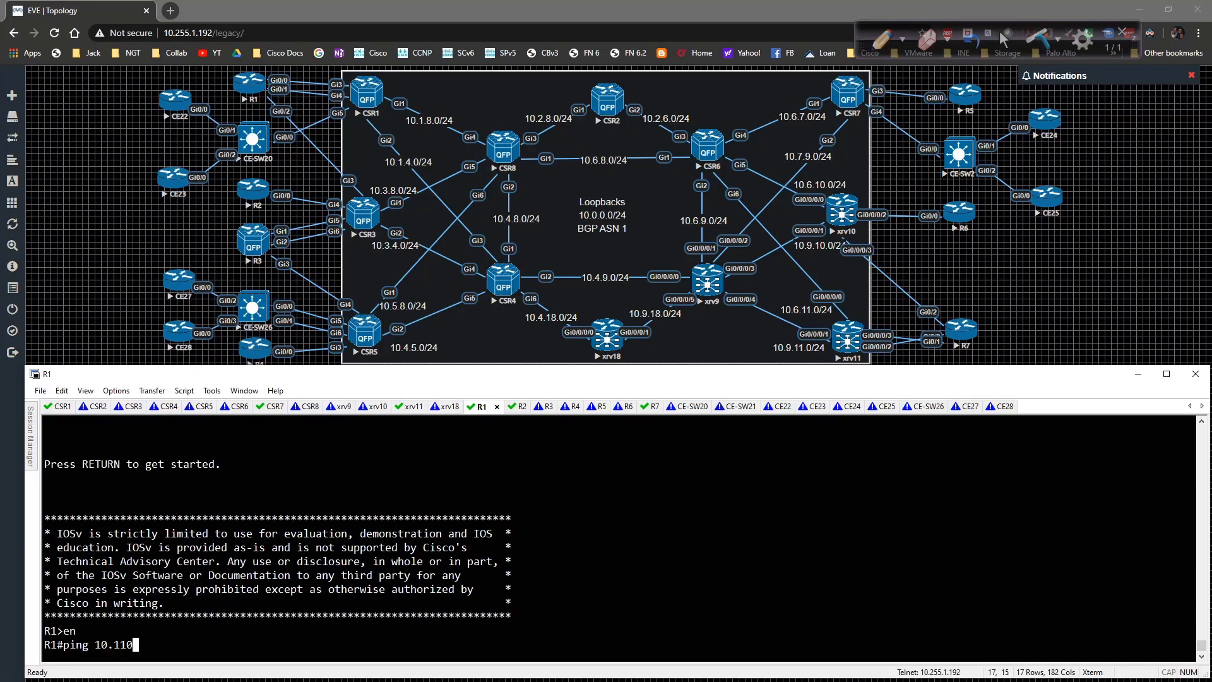
type(".110.3")
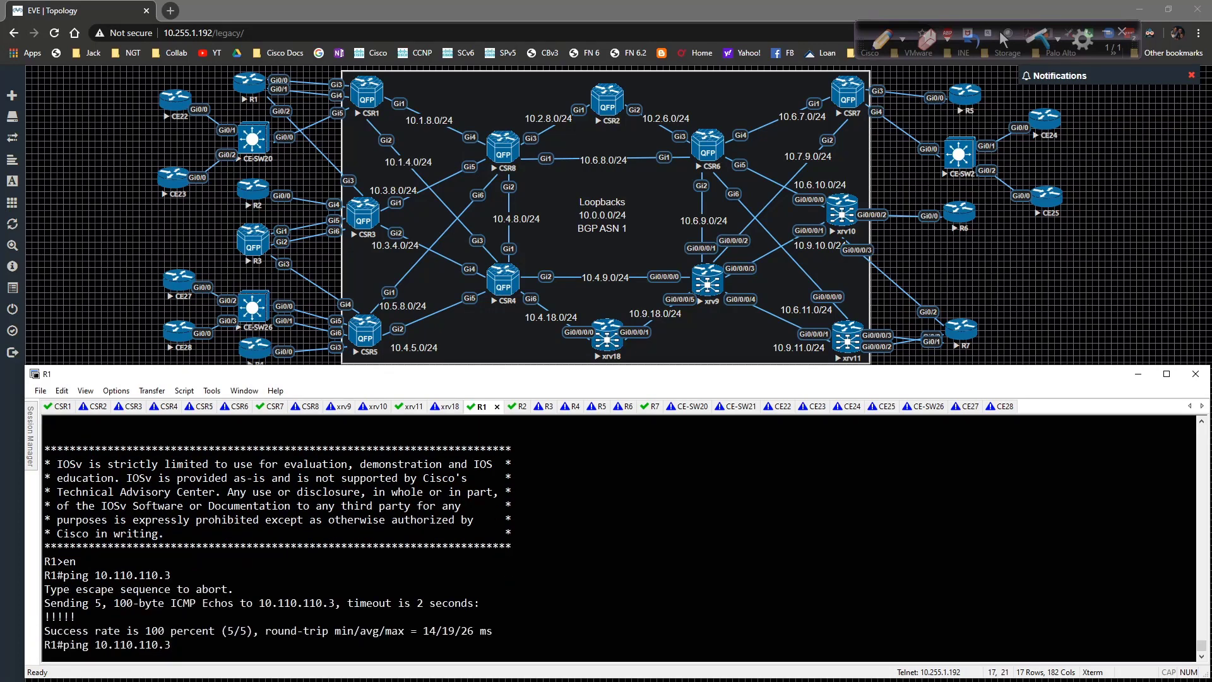
type("ping 10.110.110.5")
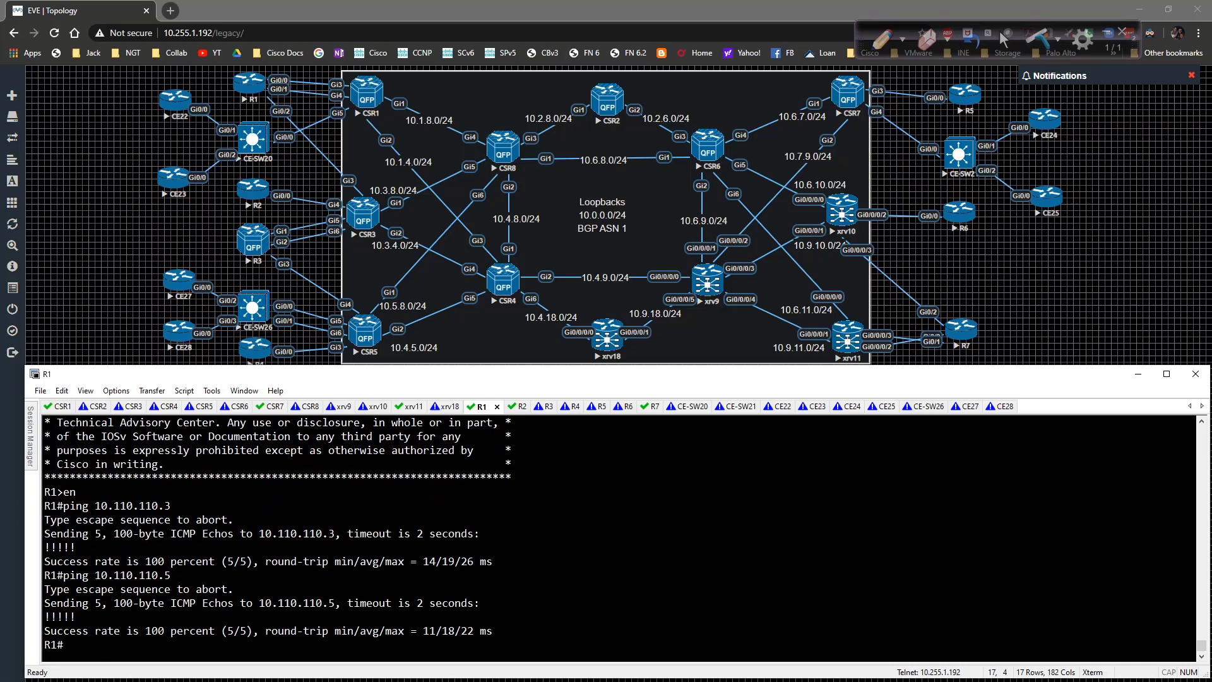
type("ping 10.110.110.4")
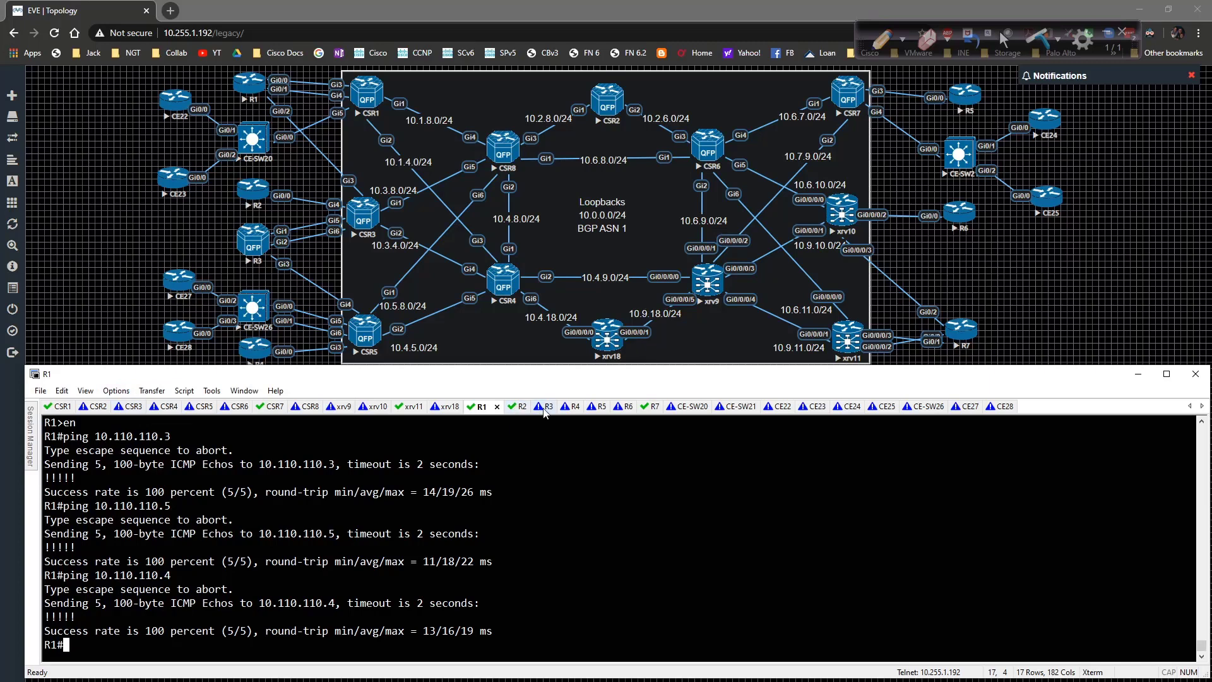
left_click(531, 406)
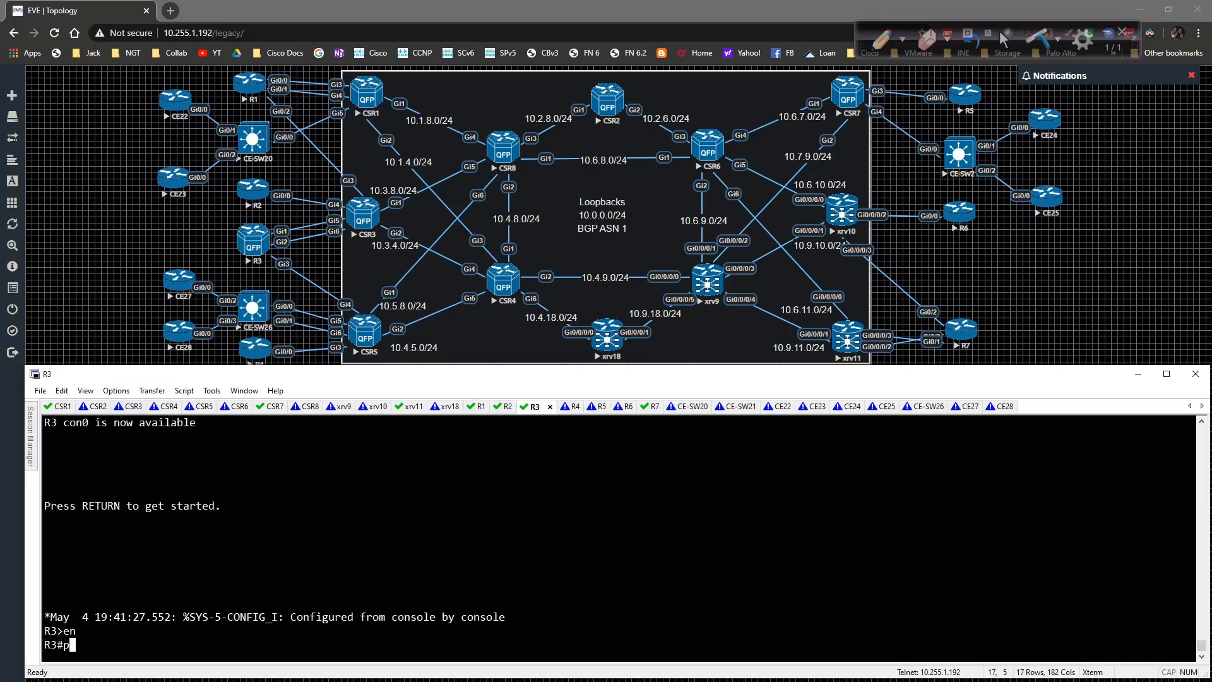
From R3, ping 10.110.110.1 (100%), 10.110.110.5 (80%) and 10.110.110.4 (failing).
type("ing 10.10")
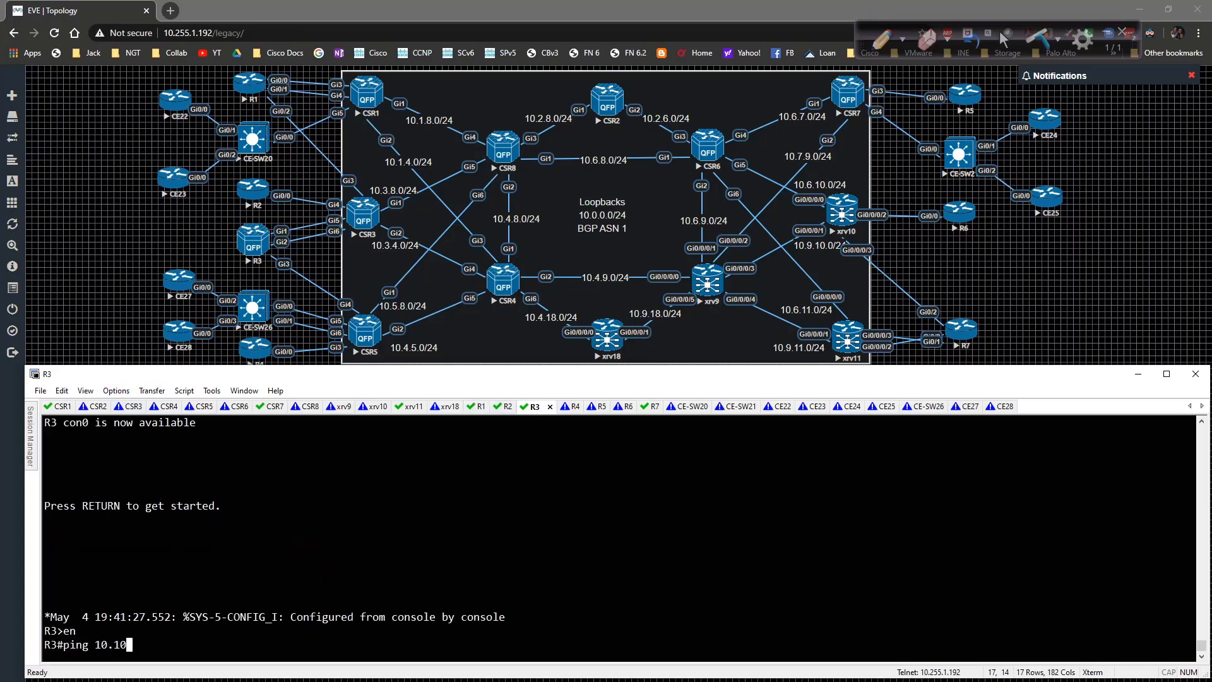
type("110.110.1")
type("ping 10.110.110.4")
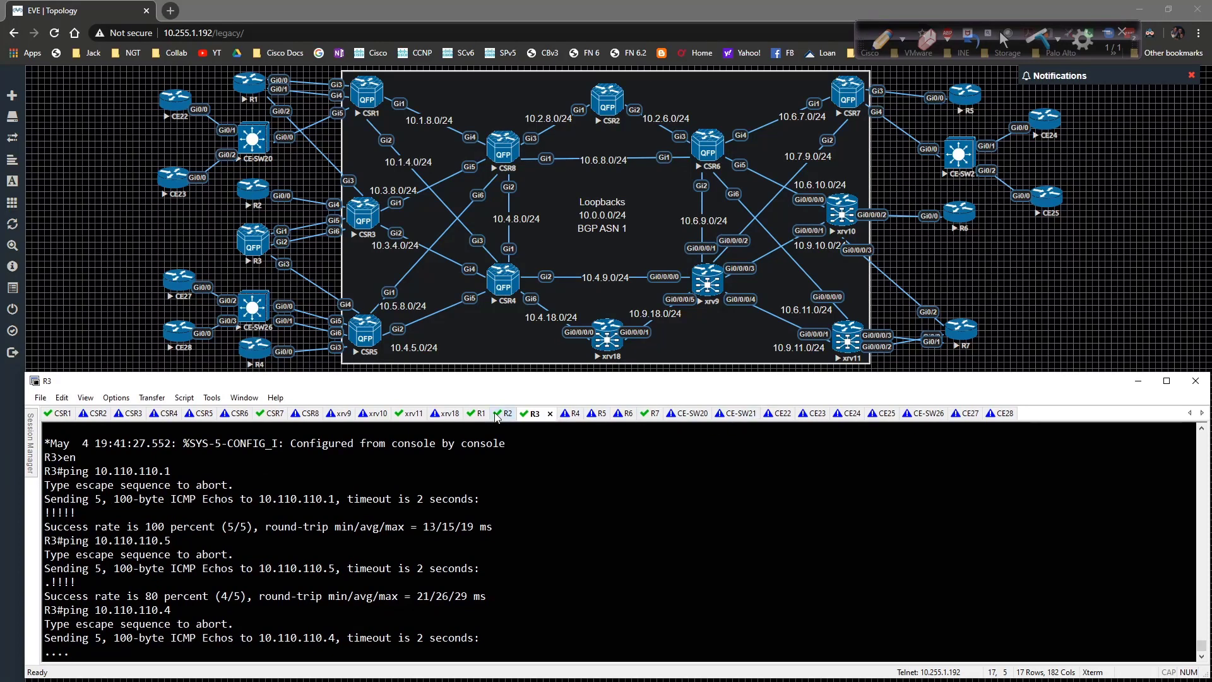
left_click(559, 413)
type("ping")
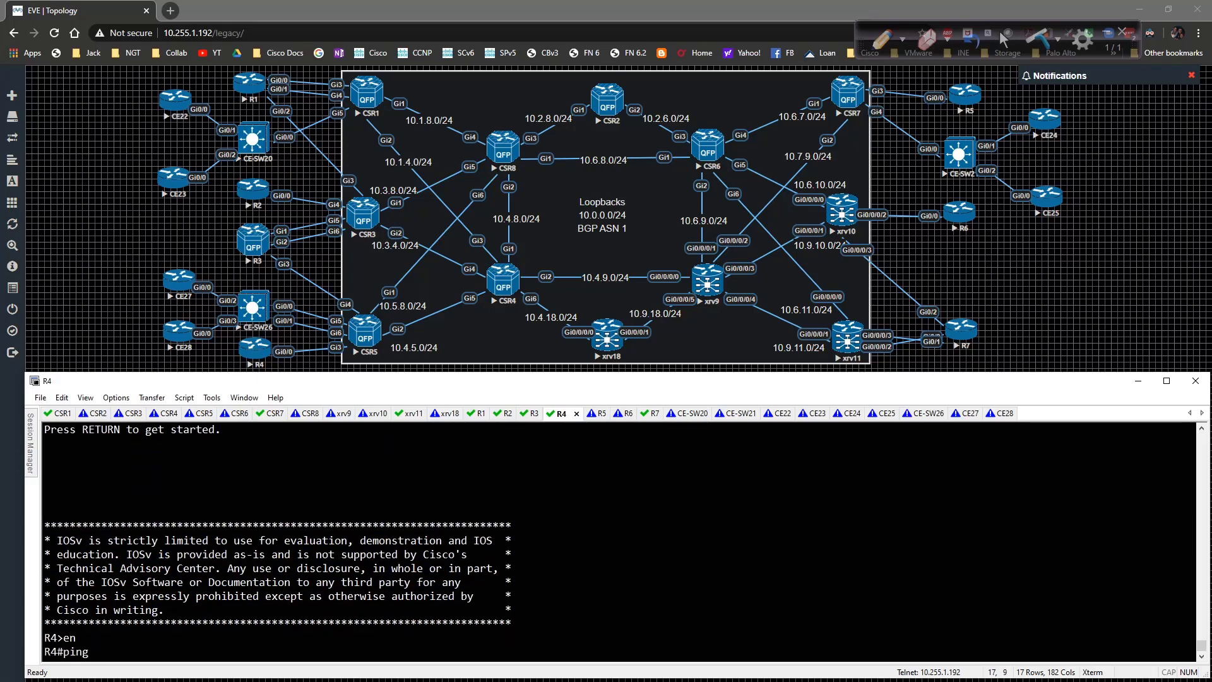
From R4, ping 10.110.110.3 with 0% success, then begin pinging 10.110.110.1.
type("10.110.110")
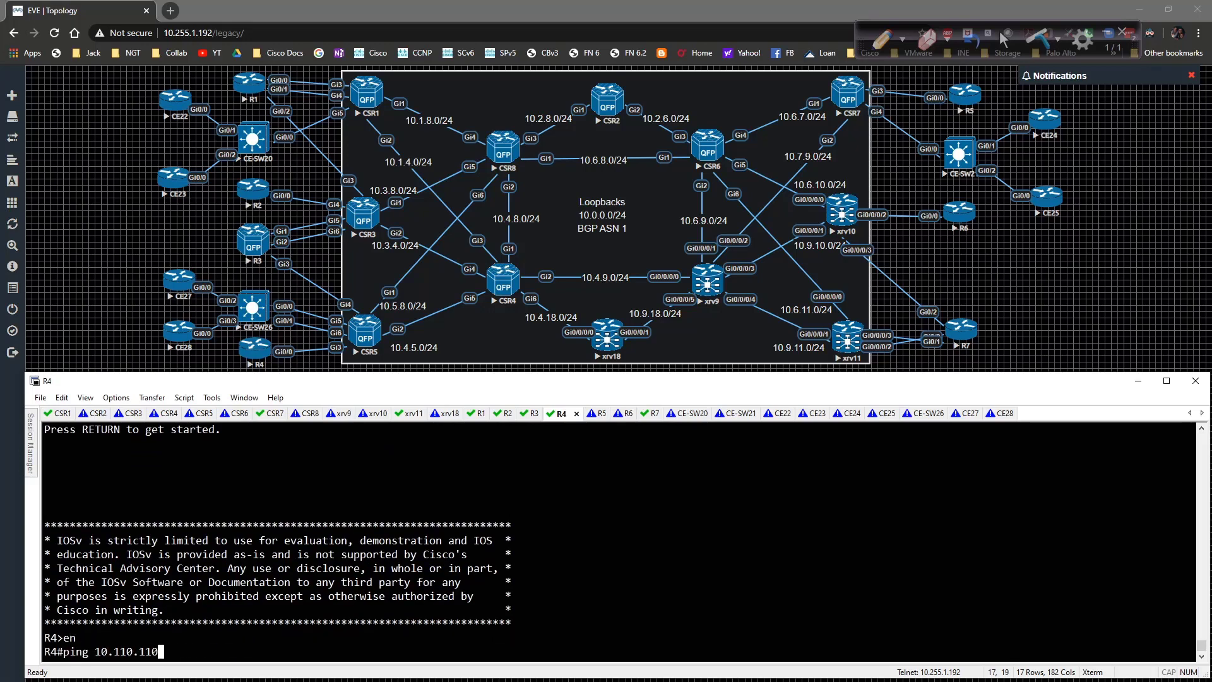
type(".3")
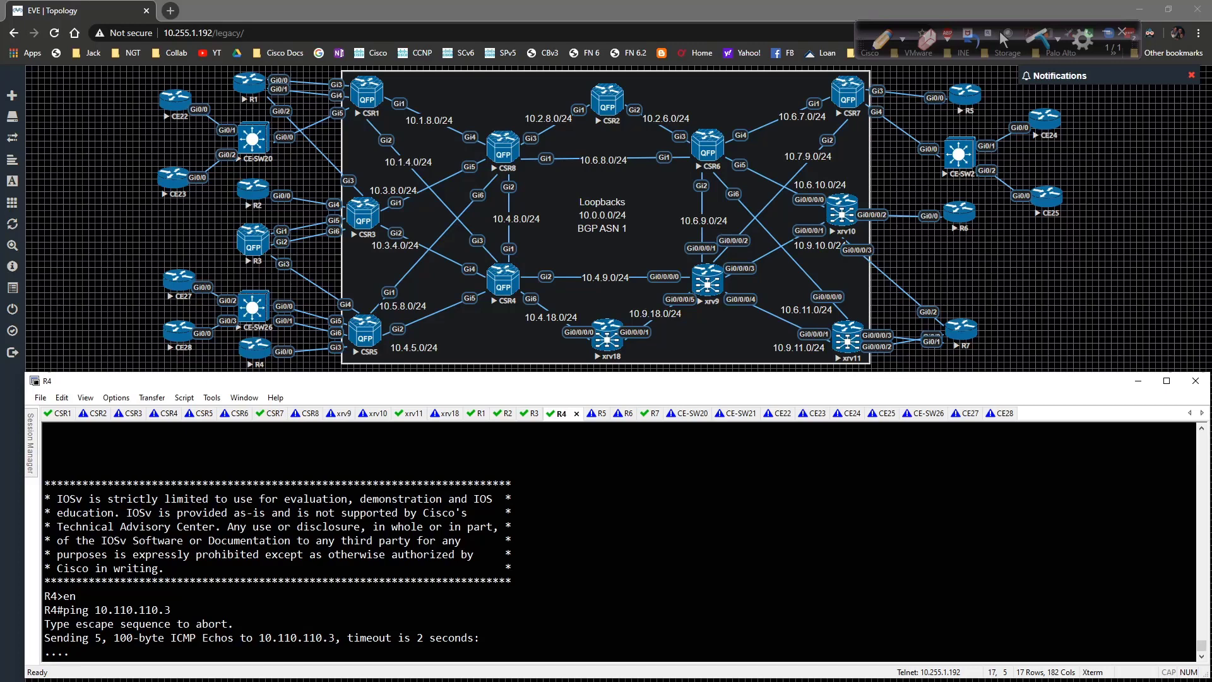
type("ping 10.110.110.1")
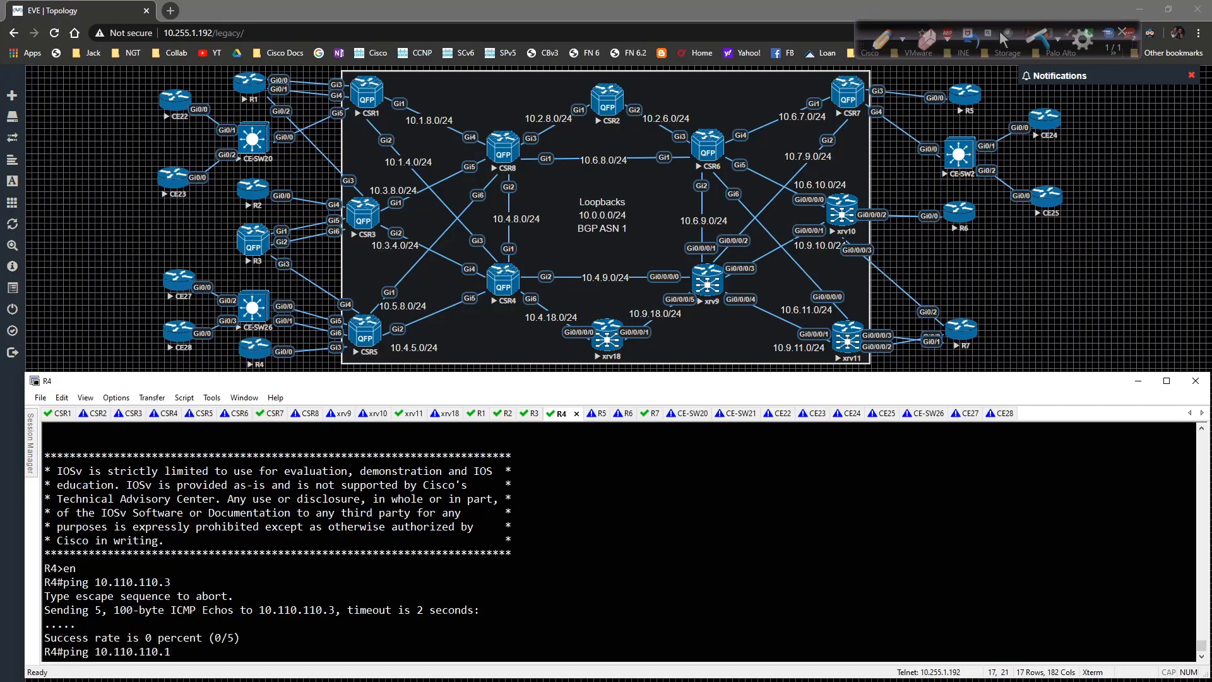